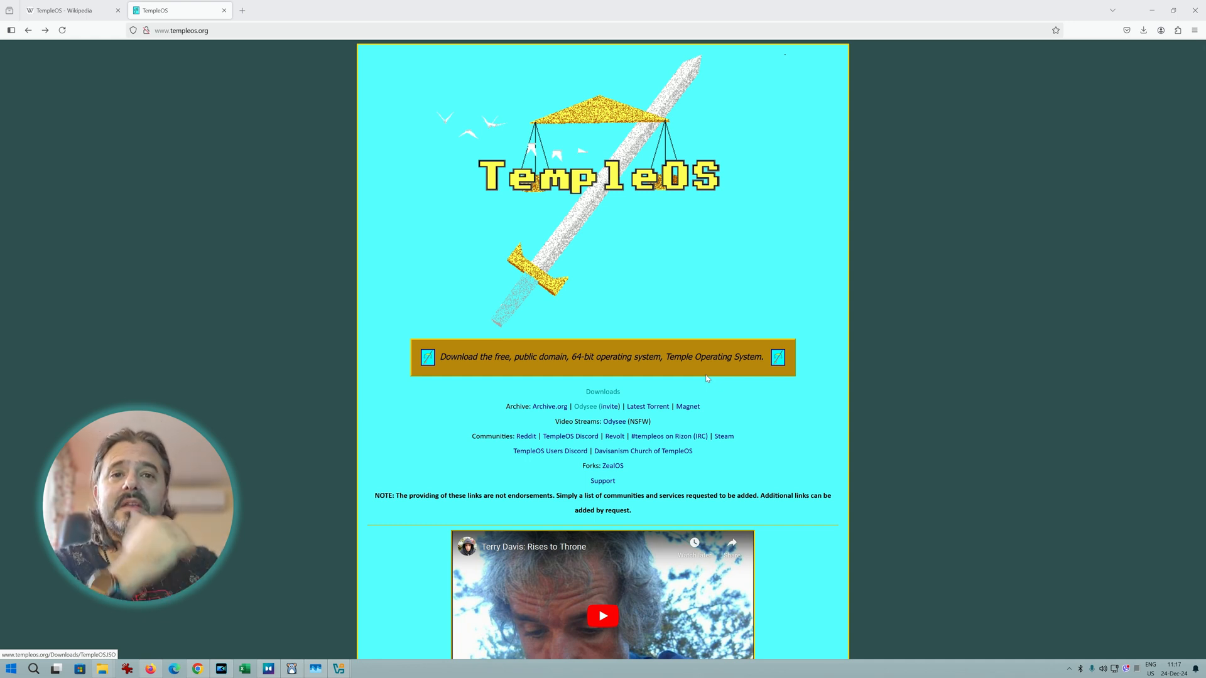
Switch to the TempleOS Wikipedia article and read its Background and System overview sections.
click(69, 10)
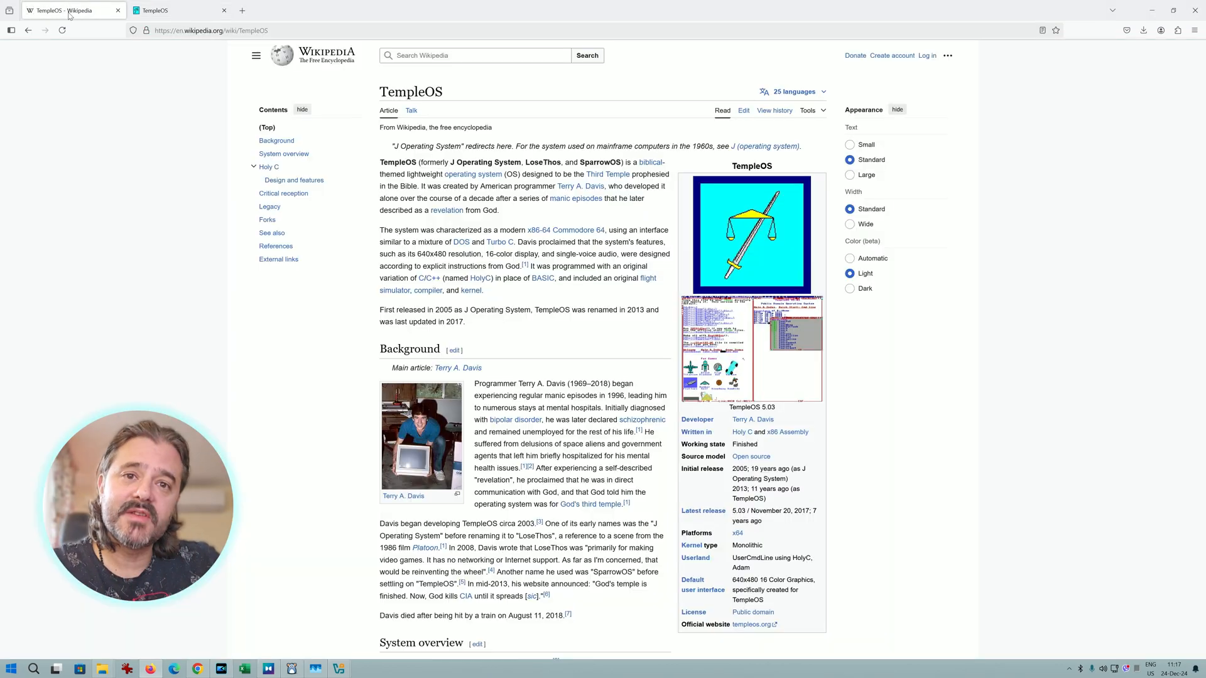
scroll(down, 3)
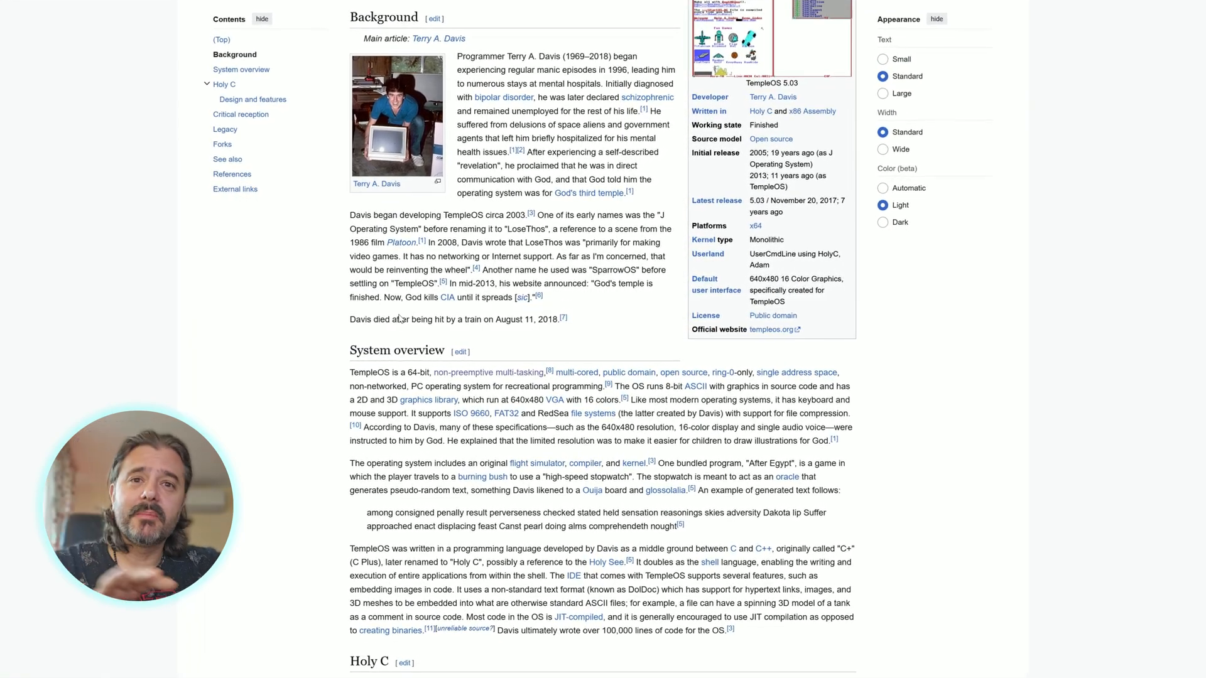
scroll(down, 3)
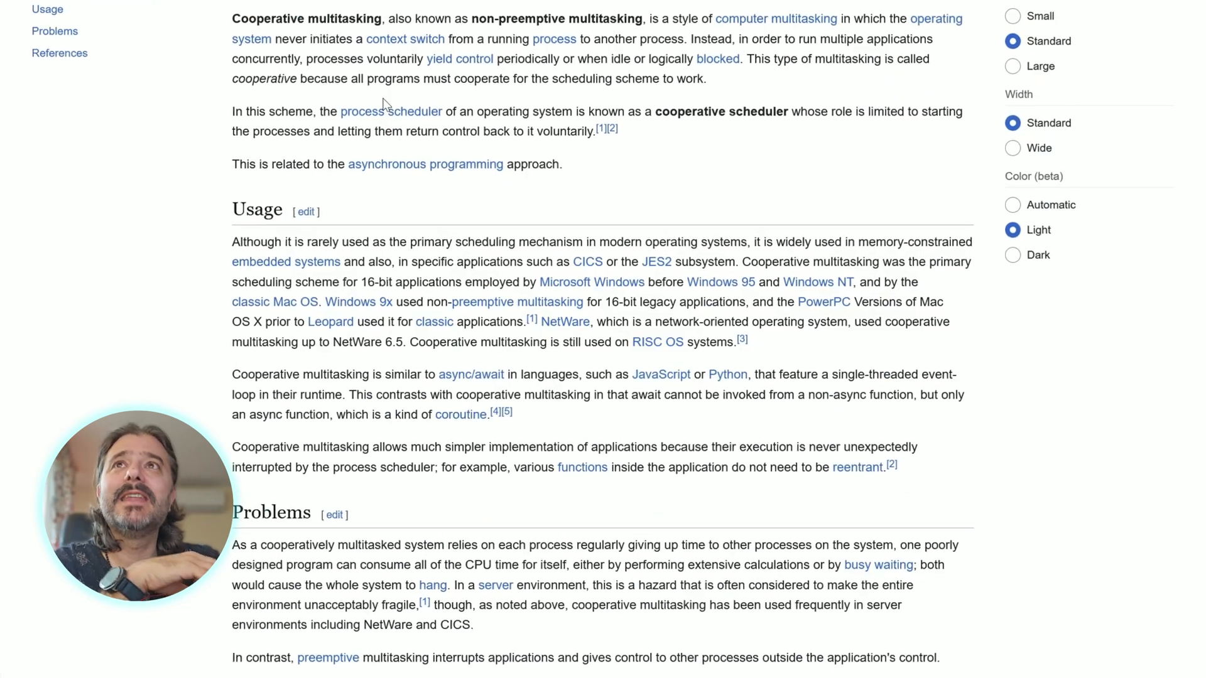
Read through the cooperative multitasking article's usage and problems sections.
scroll(down, 3)
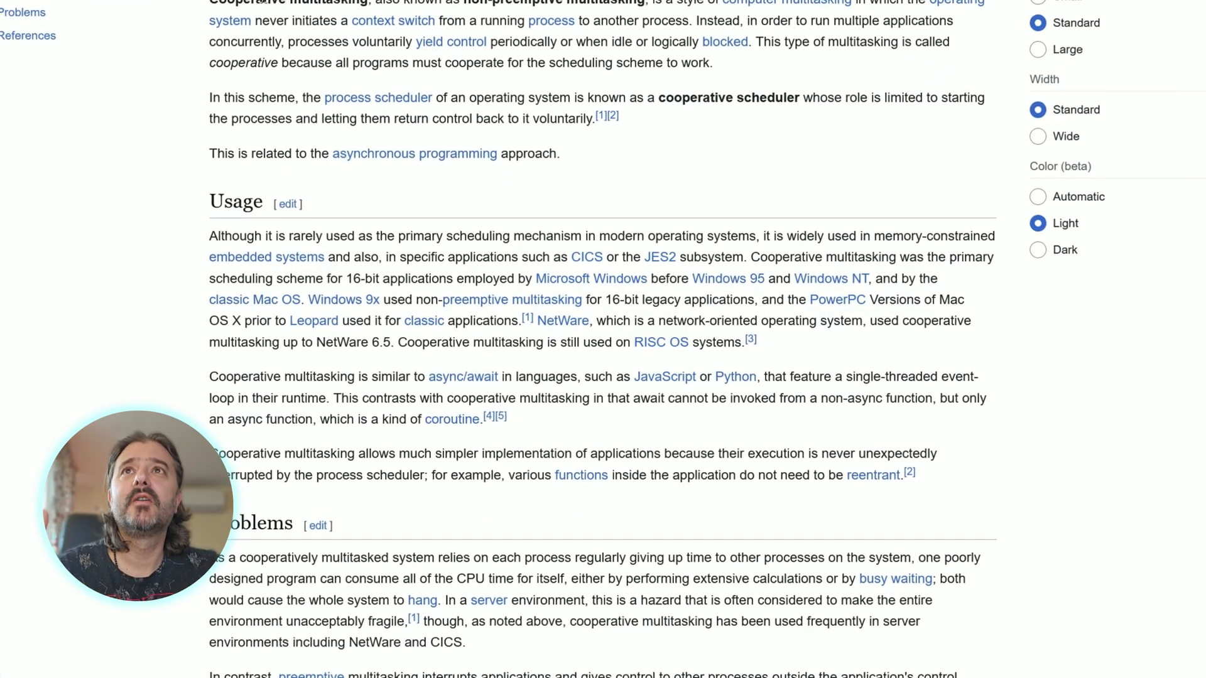
scroll(down, 3)
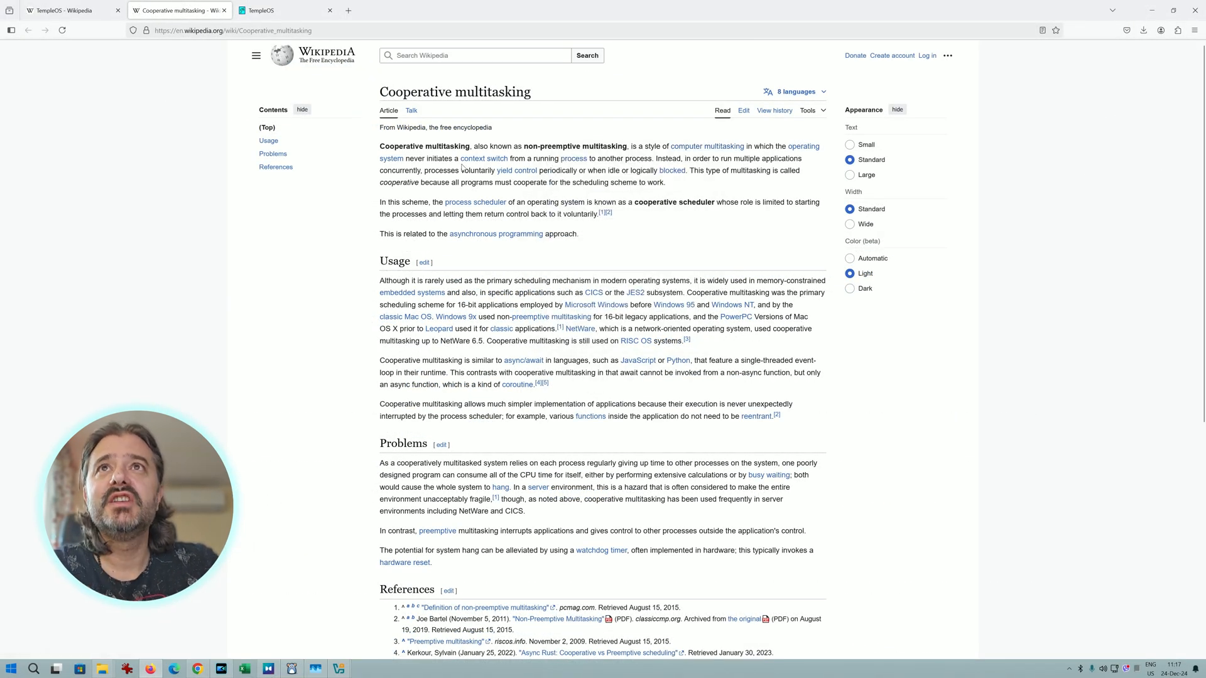
mouse_move(573, 158)
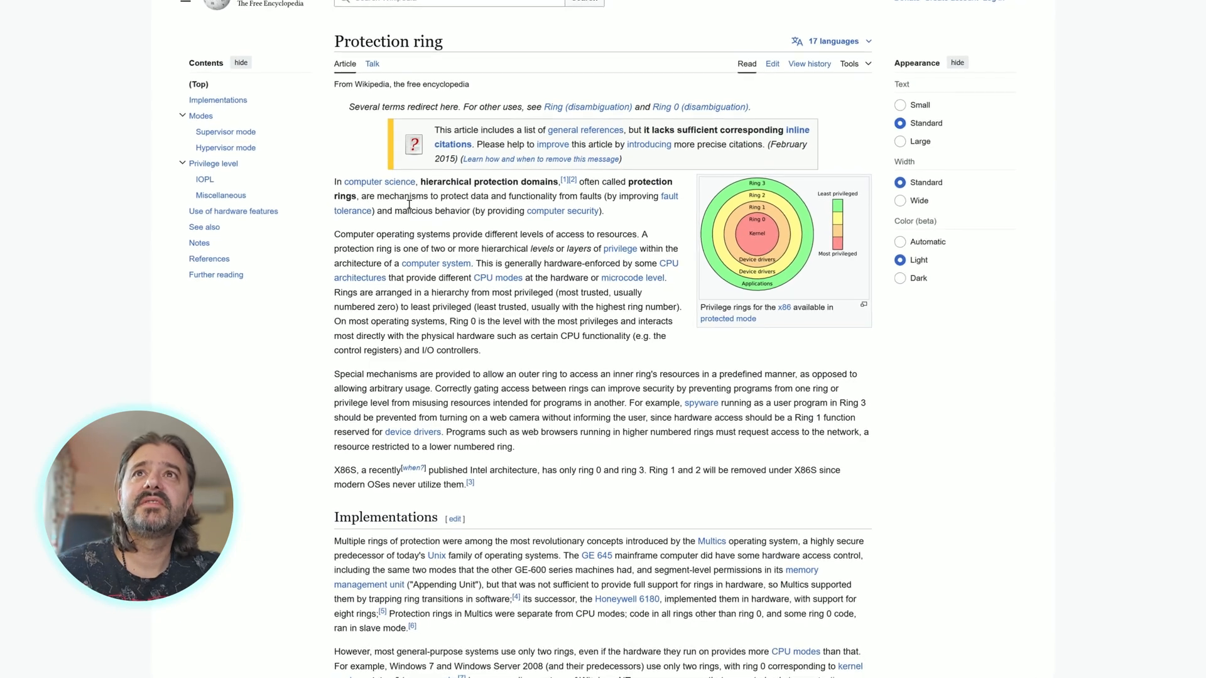
Read the Protection ring article's introduction and its privilege-ring diagram.
scroll(down, 3)
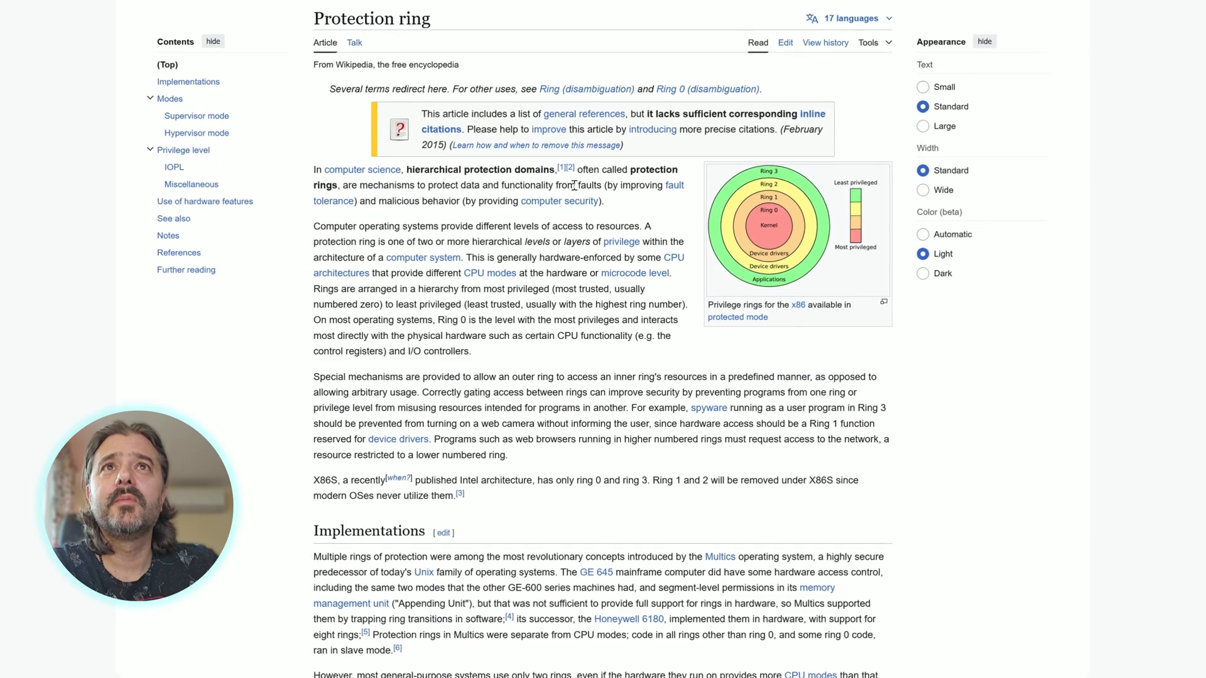
scroll(down, 3)
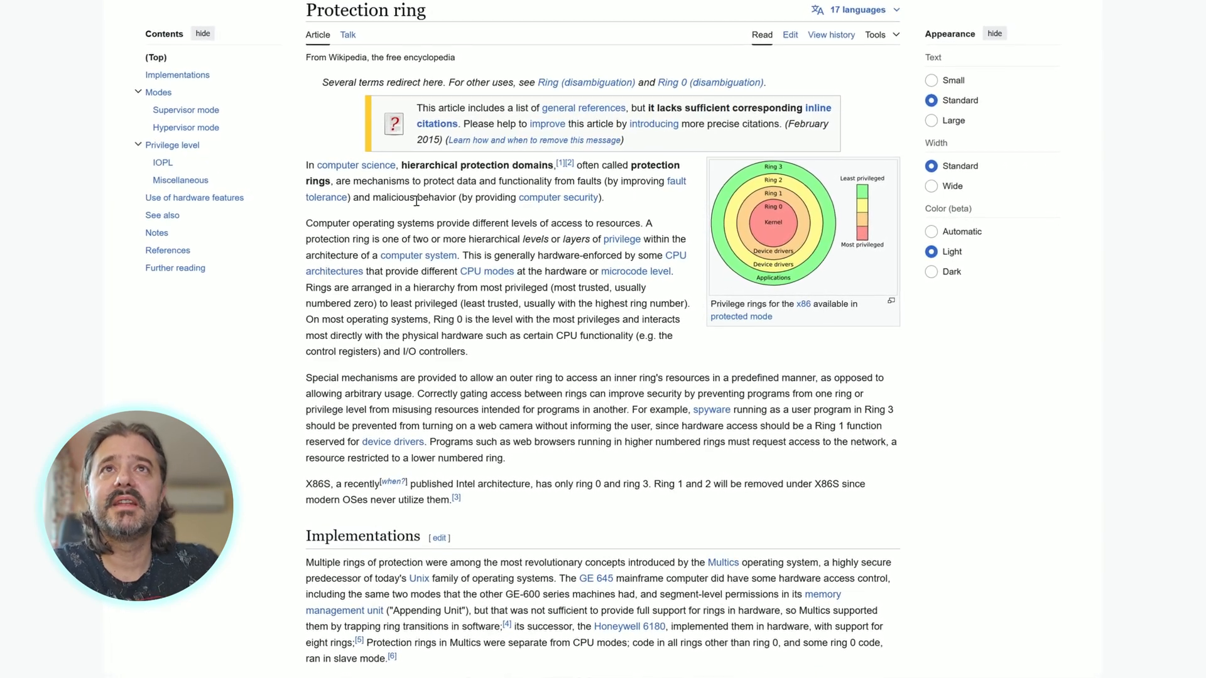
scroll(down, 3)
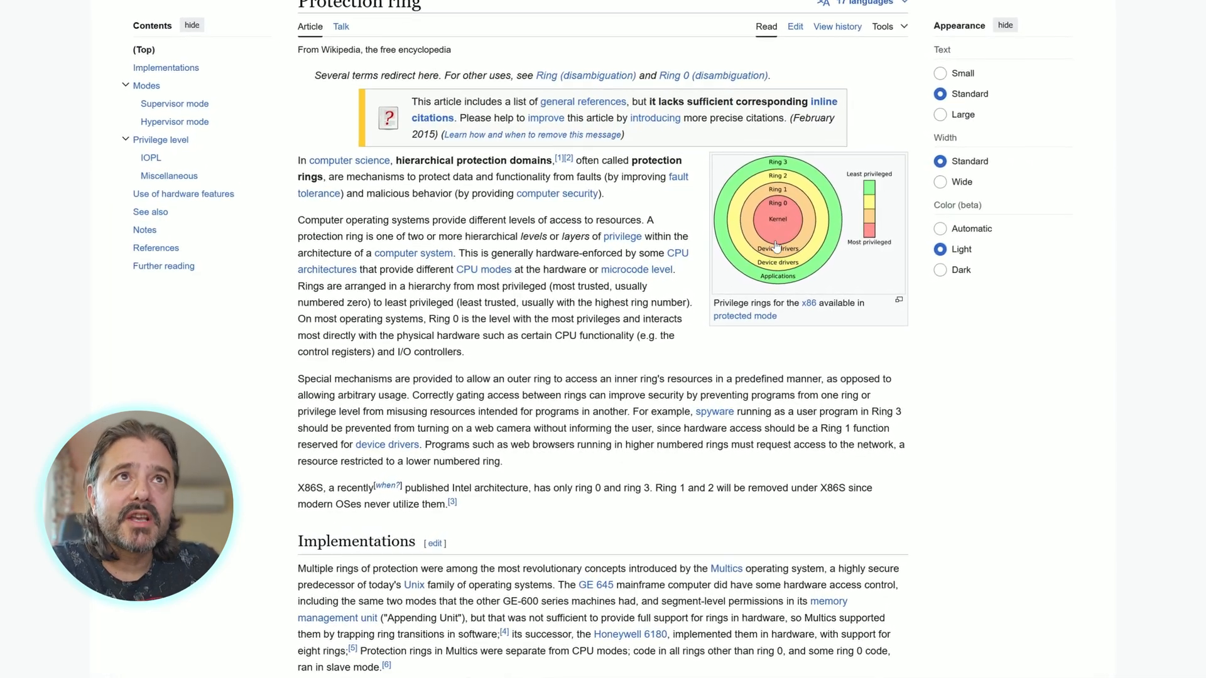
scroll(down, 3)
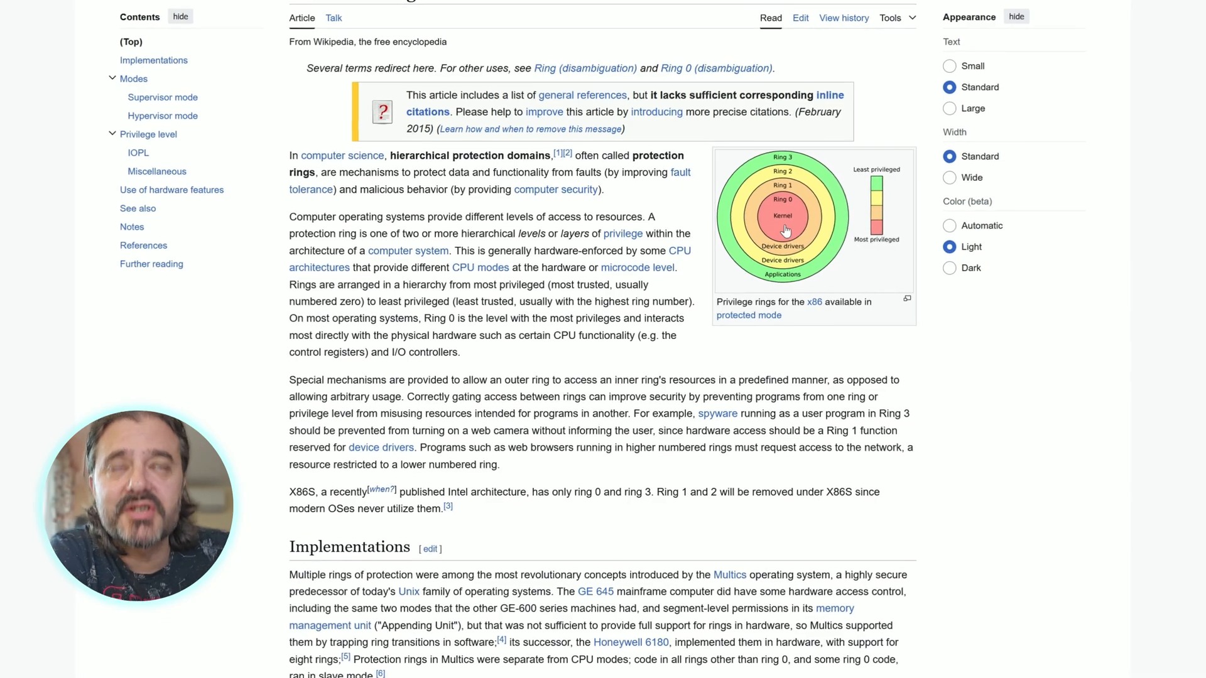
scroll(down, 3)
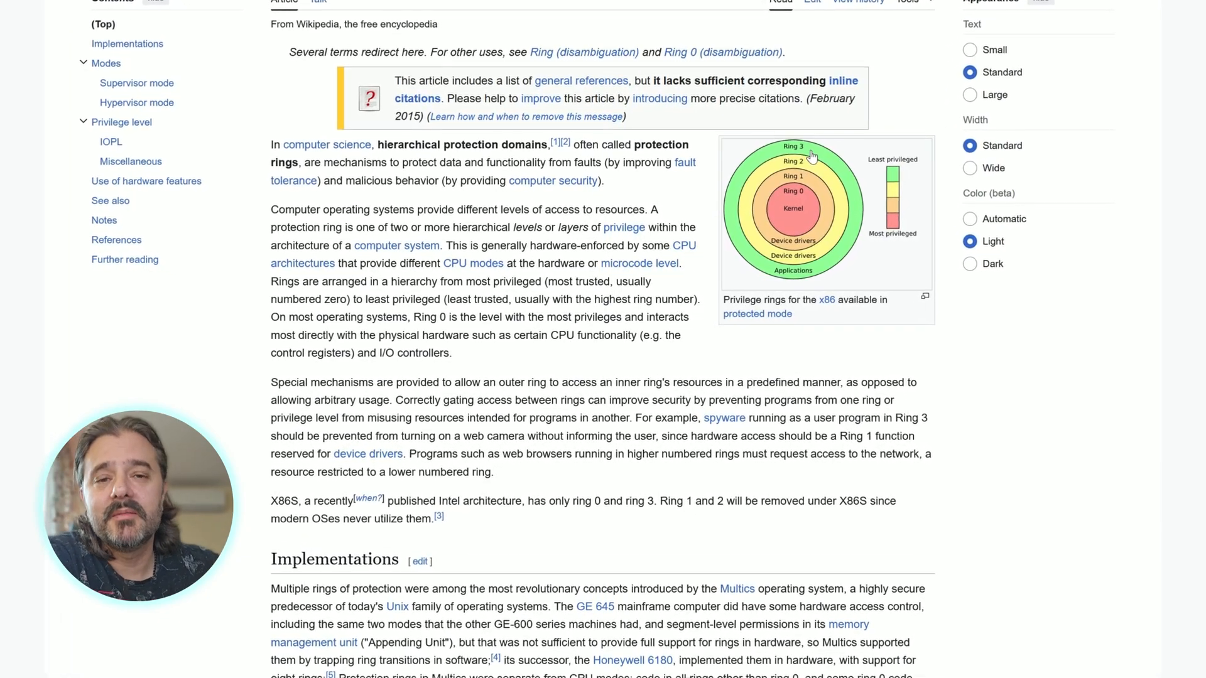
scroll(down, 3)
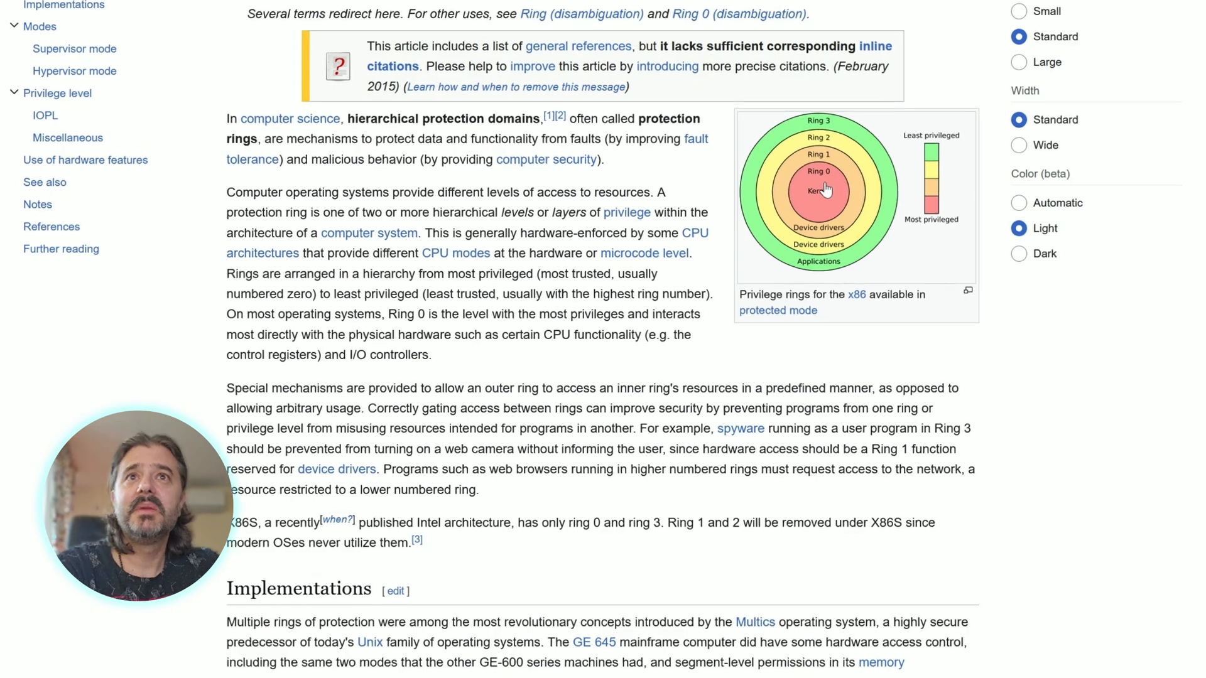
scroll(down, 3)
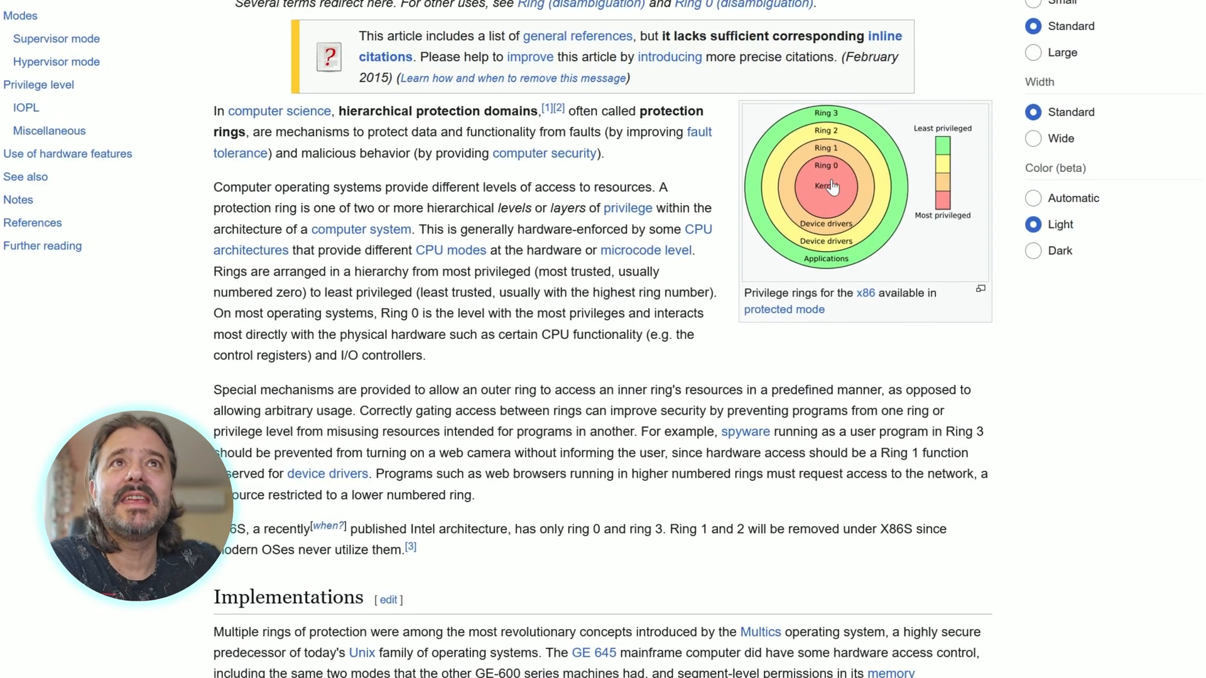
scroll(down, 3)
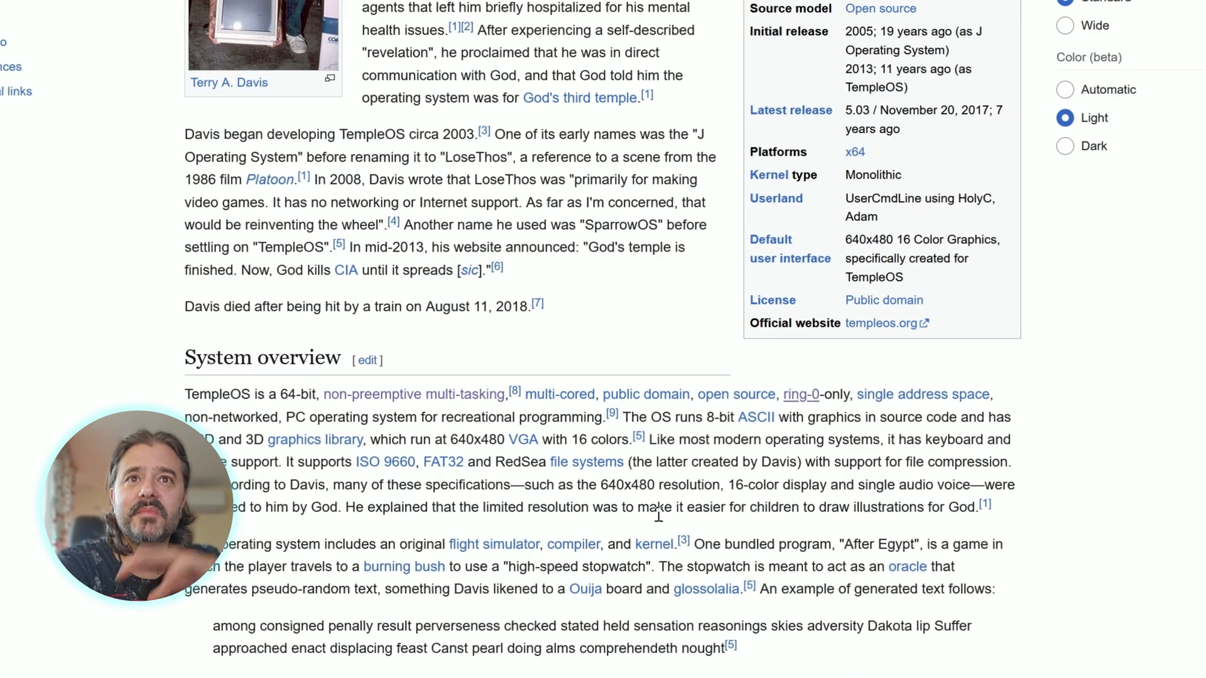
Review the TempleOS article's system overview, then go to the official templeos.org website.
scroll(down, 3)
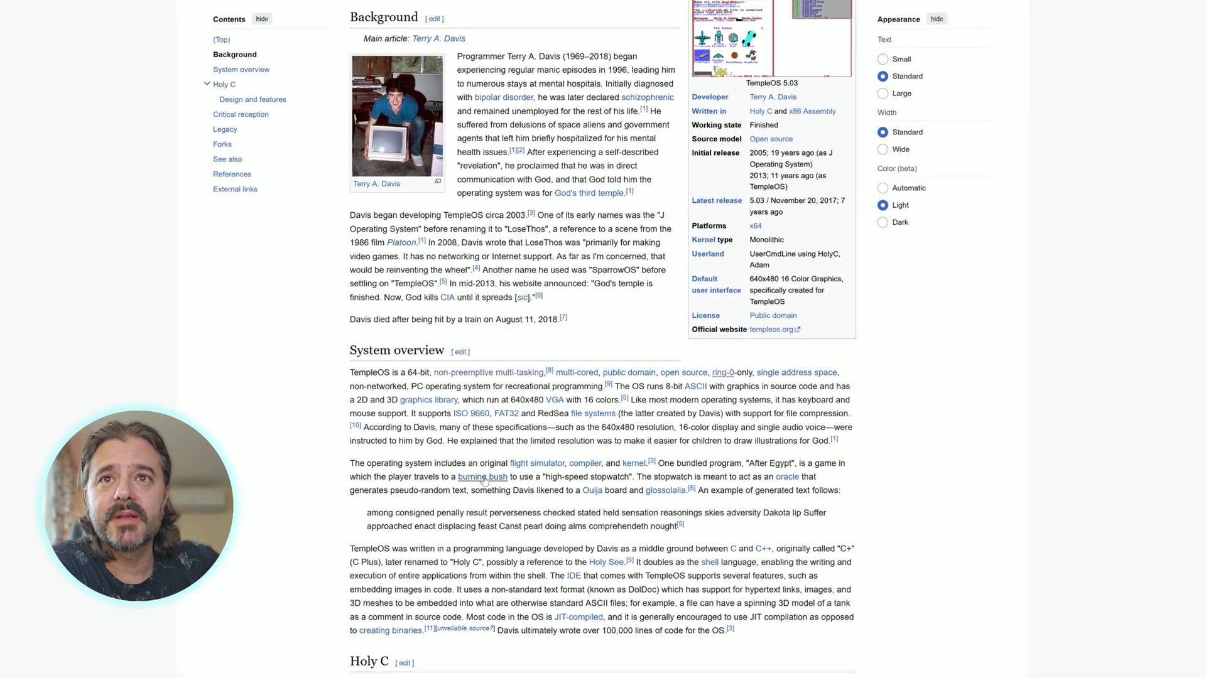
scroll(down, 3)
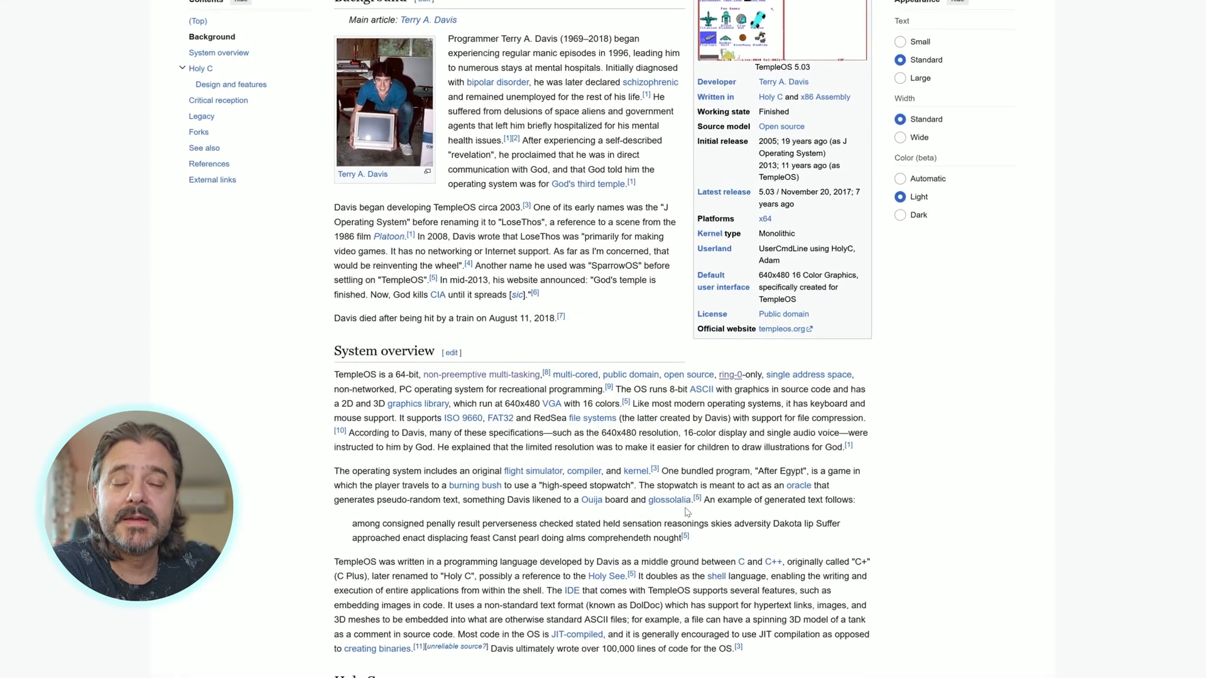
scroll(down, 3)
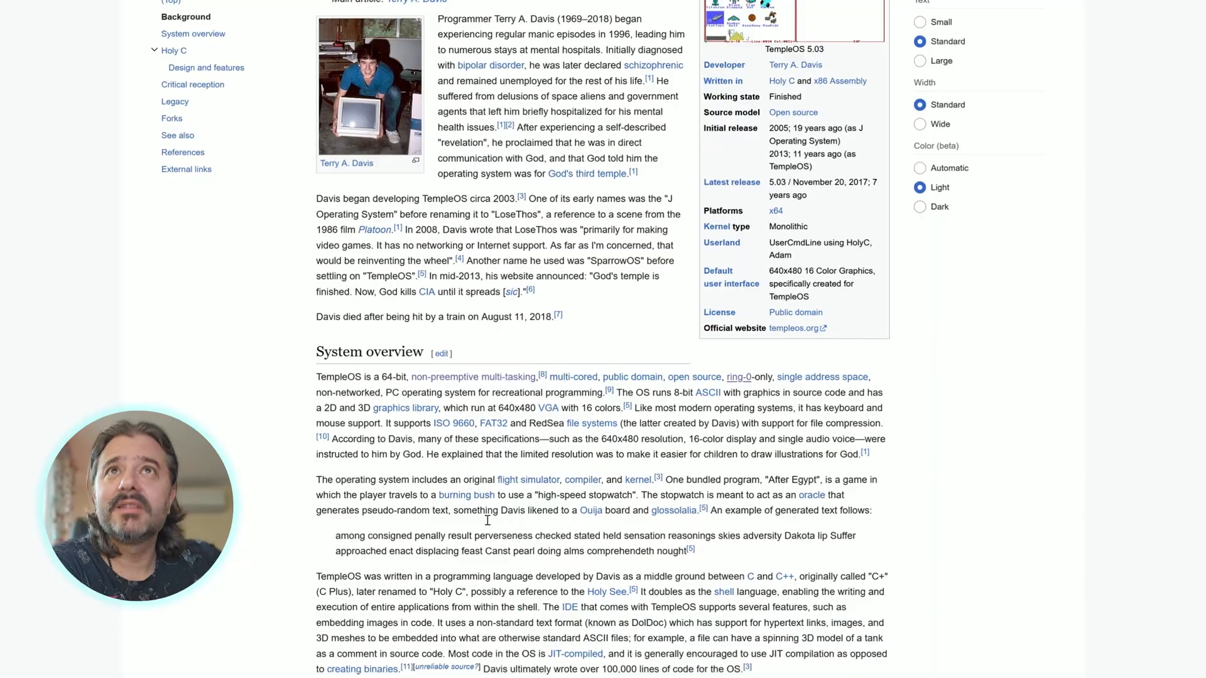
click(793, 328)
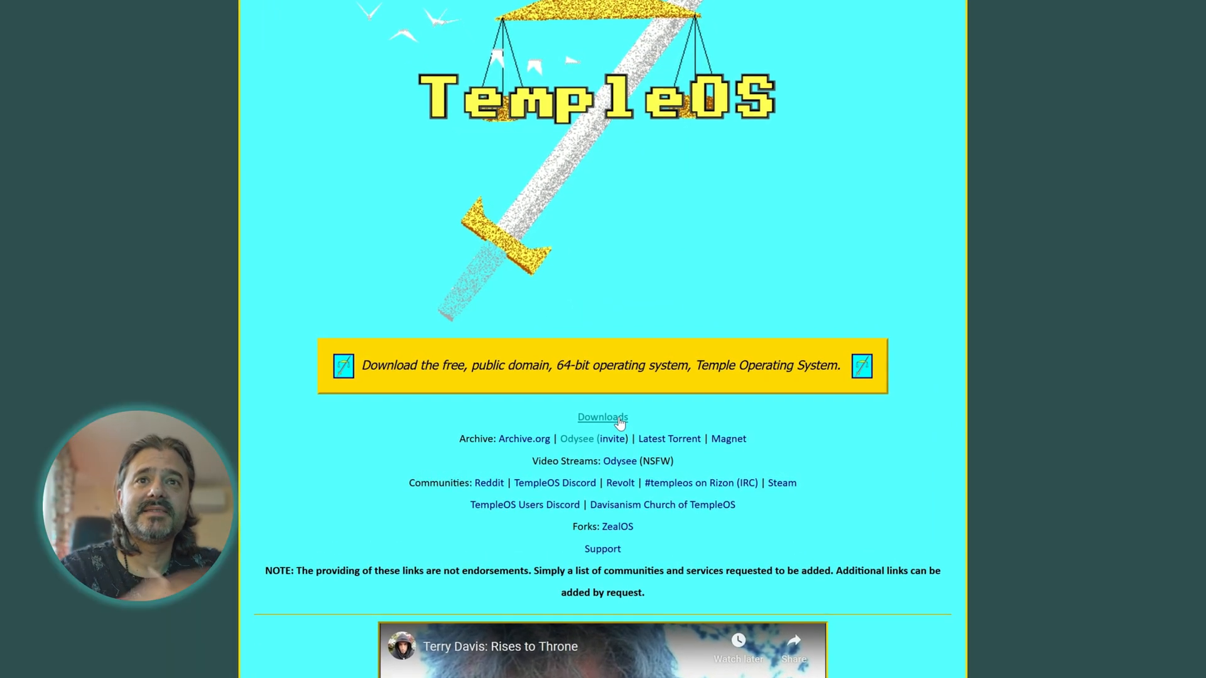
Scroll the templeos.org page down to its Downloads links.
scroll(down, 3)
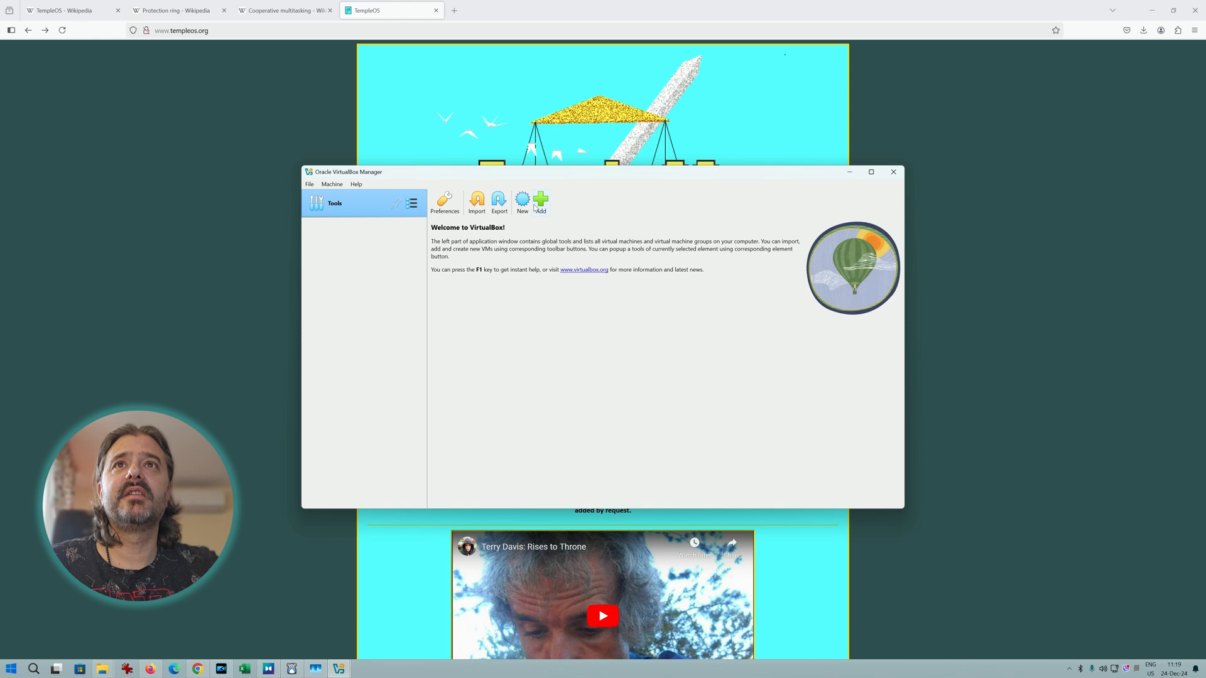
Create VM 'Temple OS' with 2048 MB memory, 2 GB disk and TempleOS ISO attached.
click(522, 201)
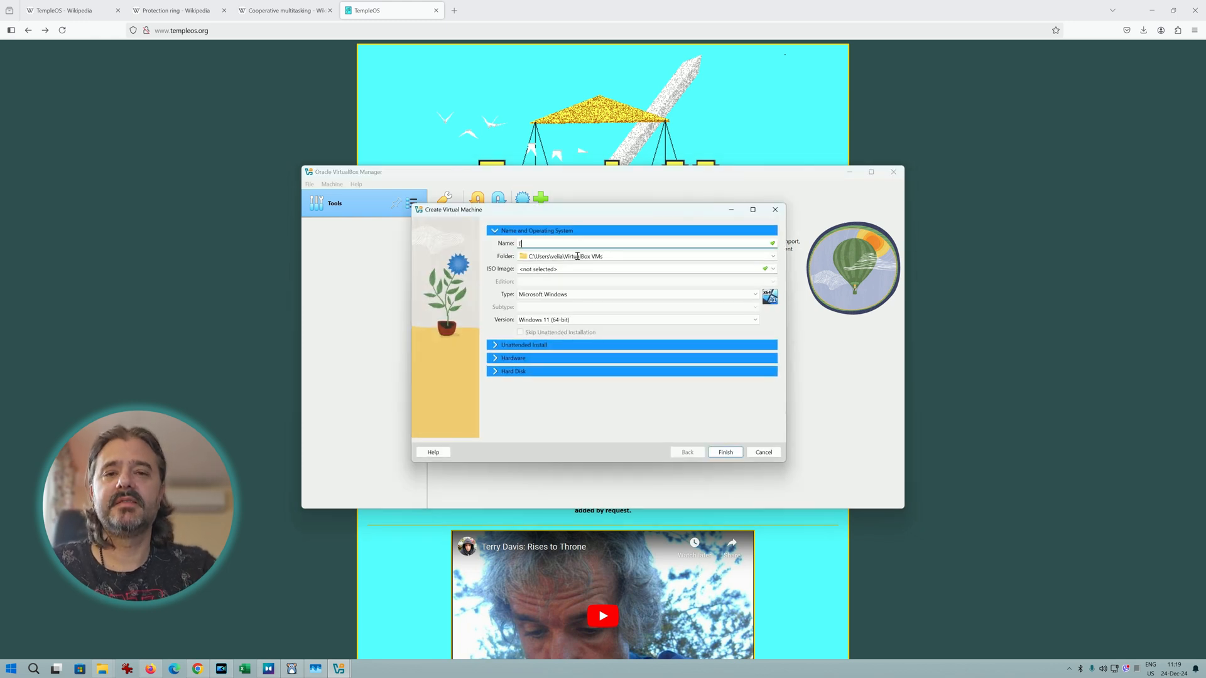
text(emple OS)
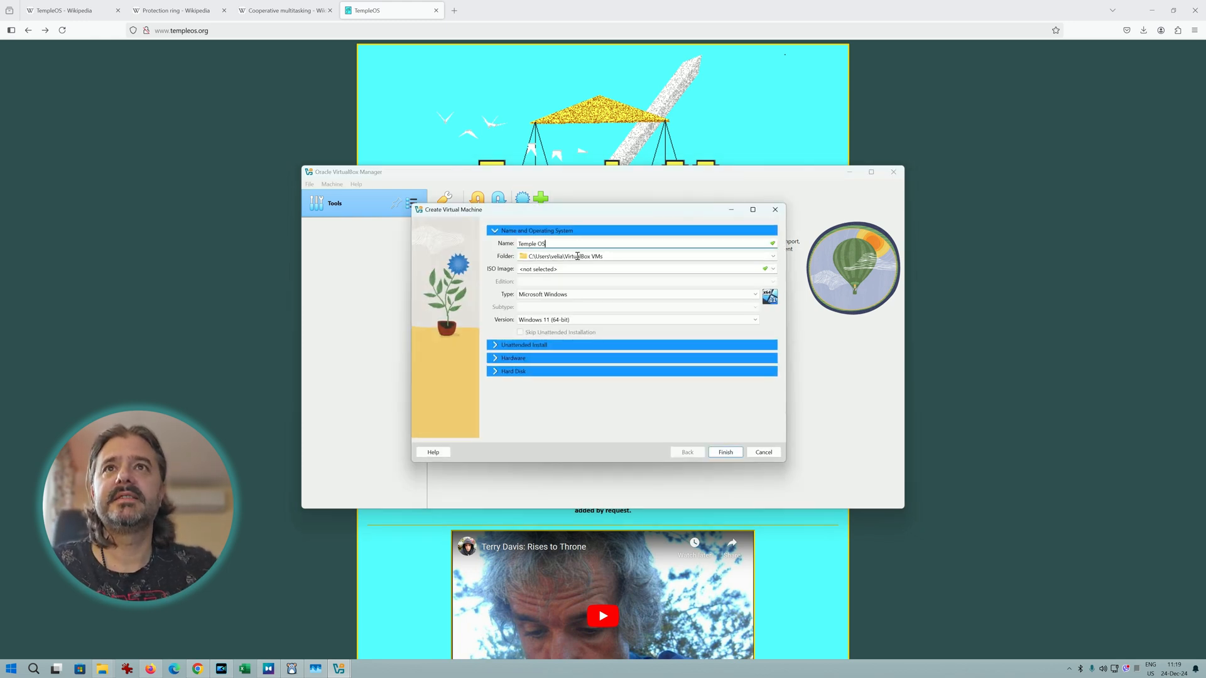
click(513, 256)
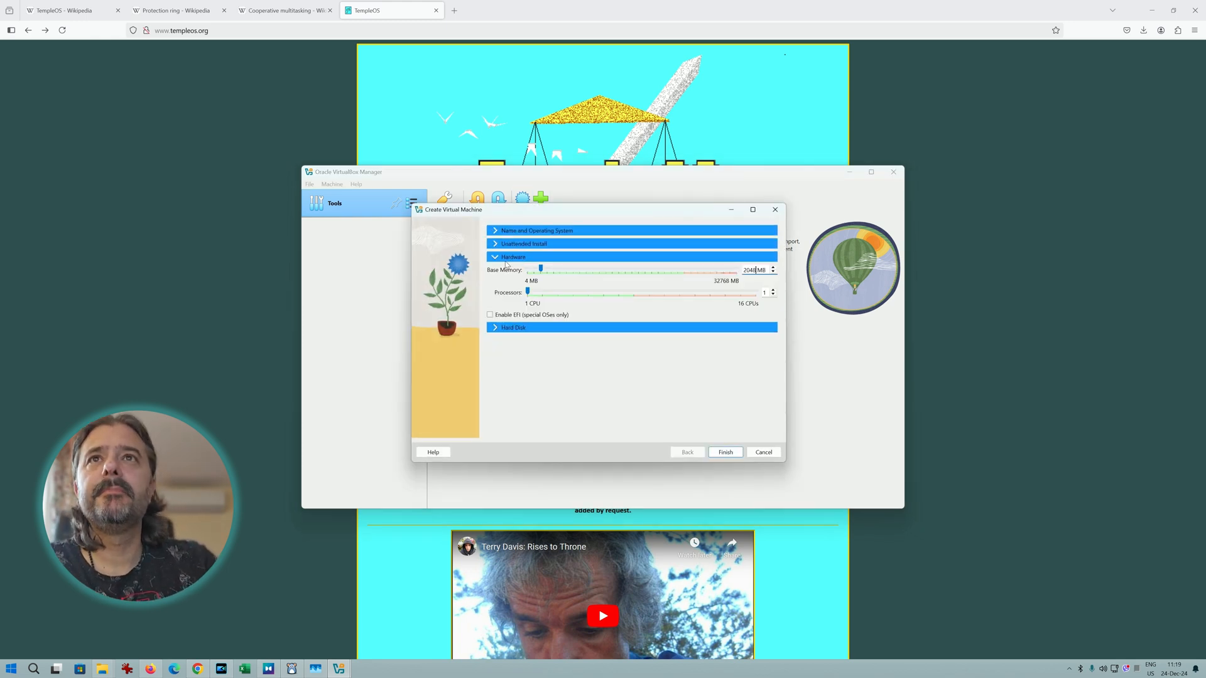
click(723, 452)
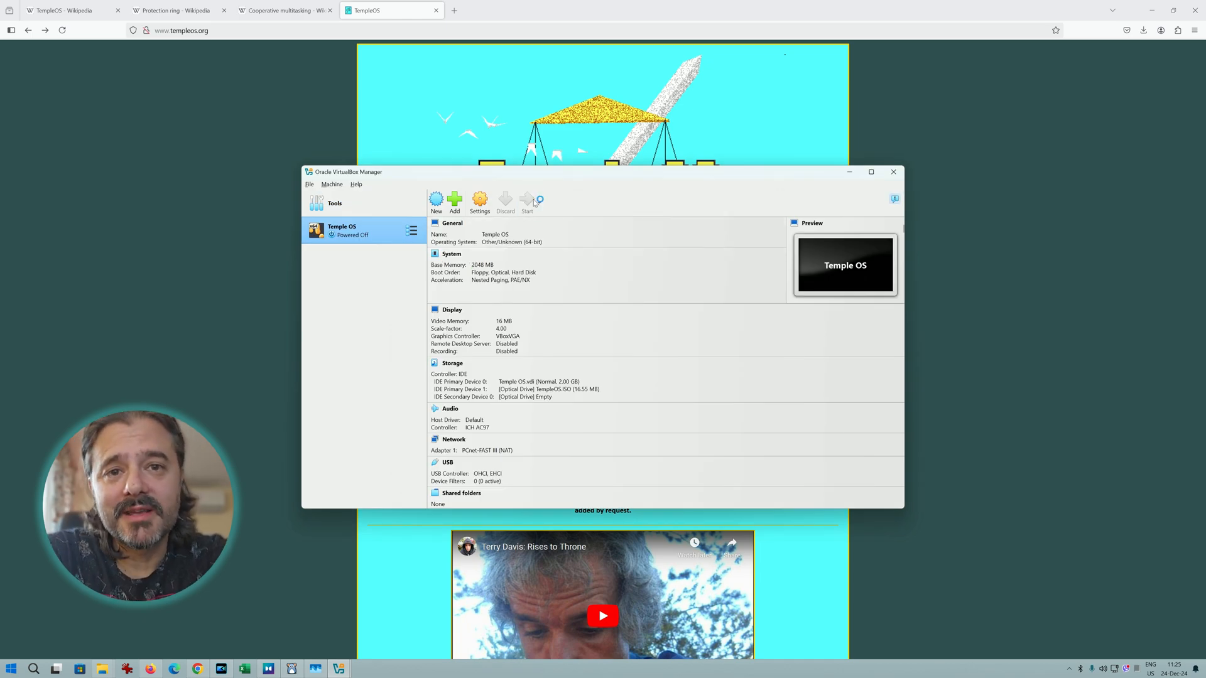
Power on the Temple OS VM and accept running it in full-screen mode.
click(527, 202)
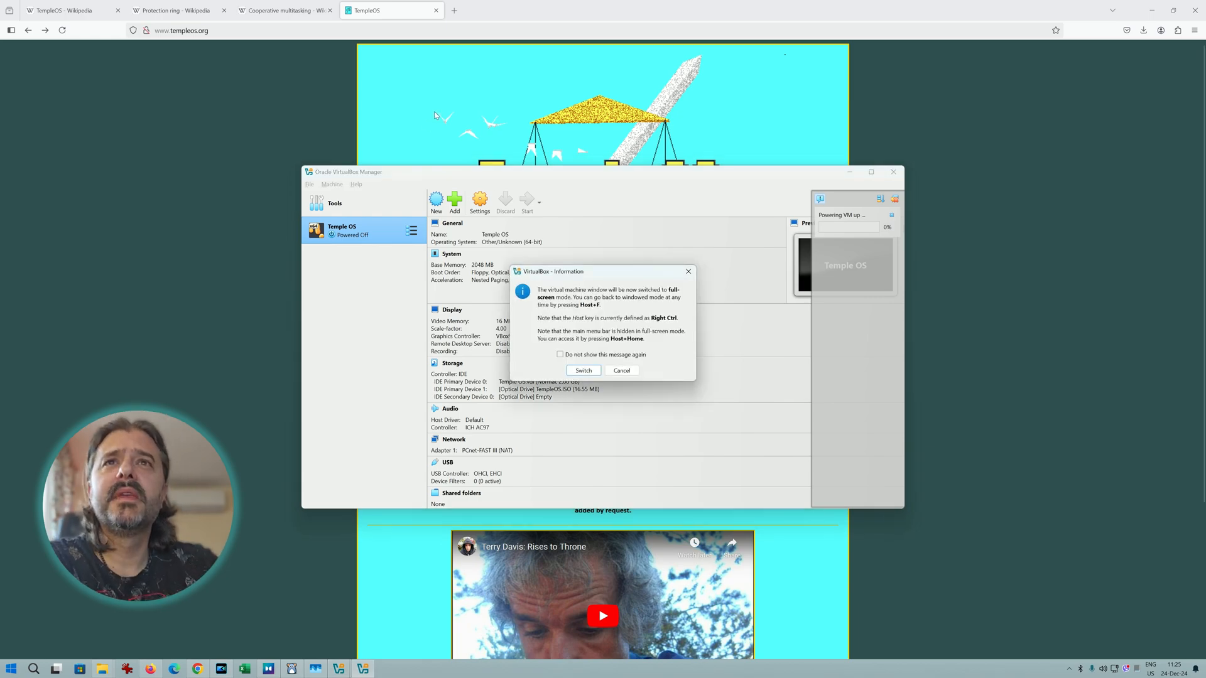
click(583, 370)
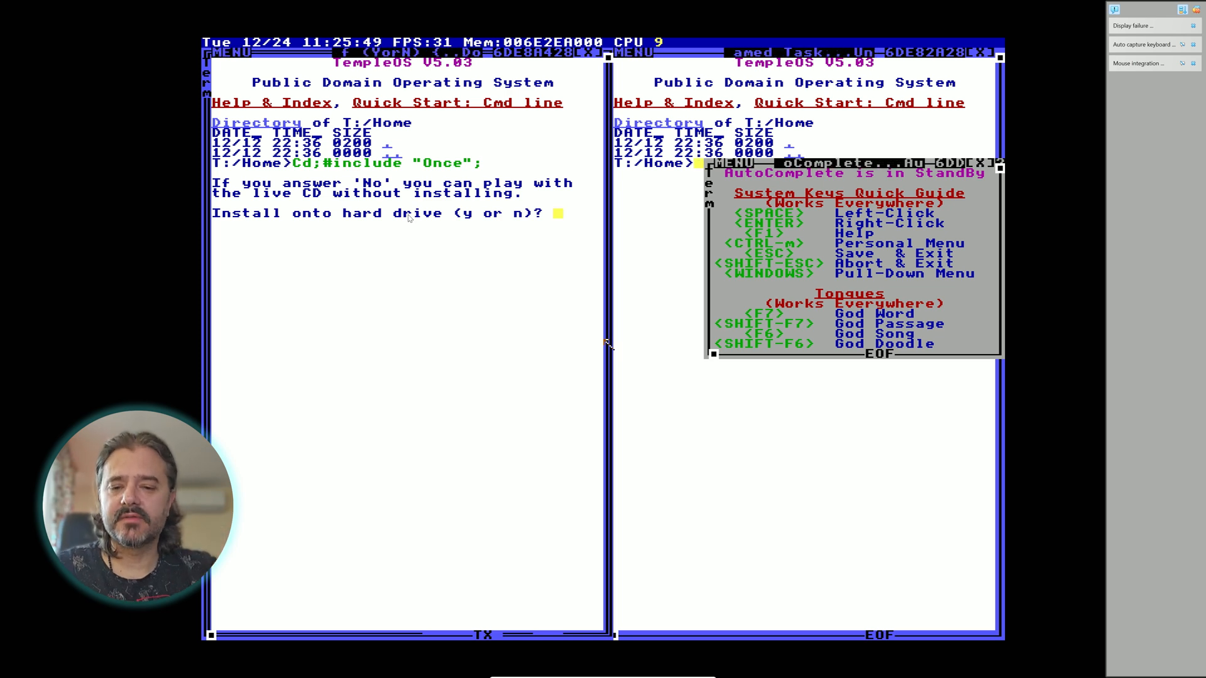
Answer 'y' to install TempleOS onto the hard drive and let the installer finish.
text(y)
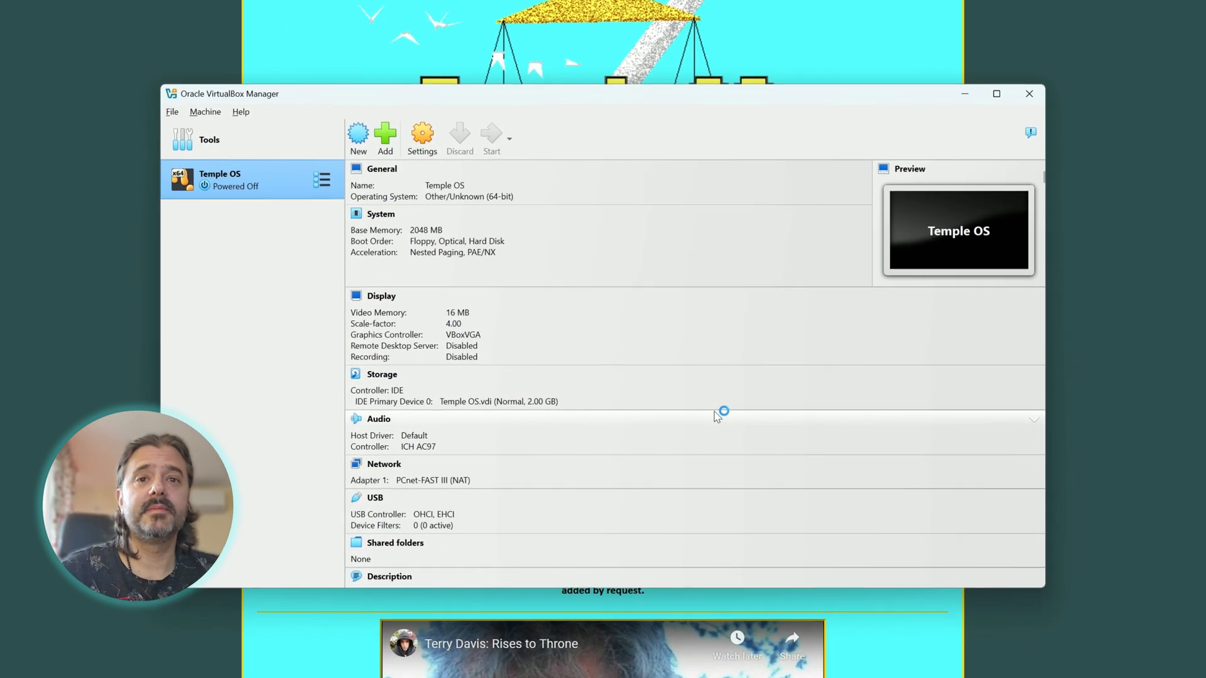
Start the Temple OS VM again in full screen to reach the boot loader.
click(491, 139)
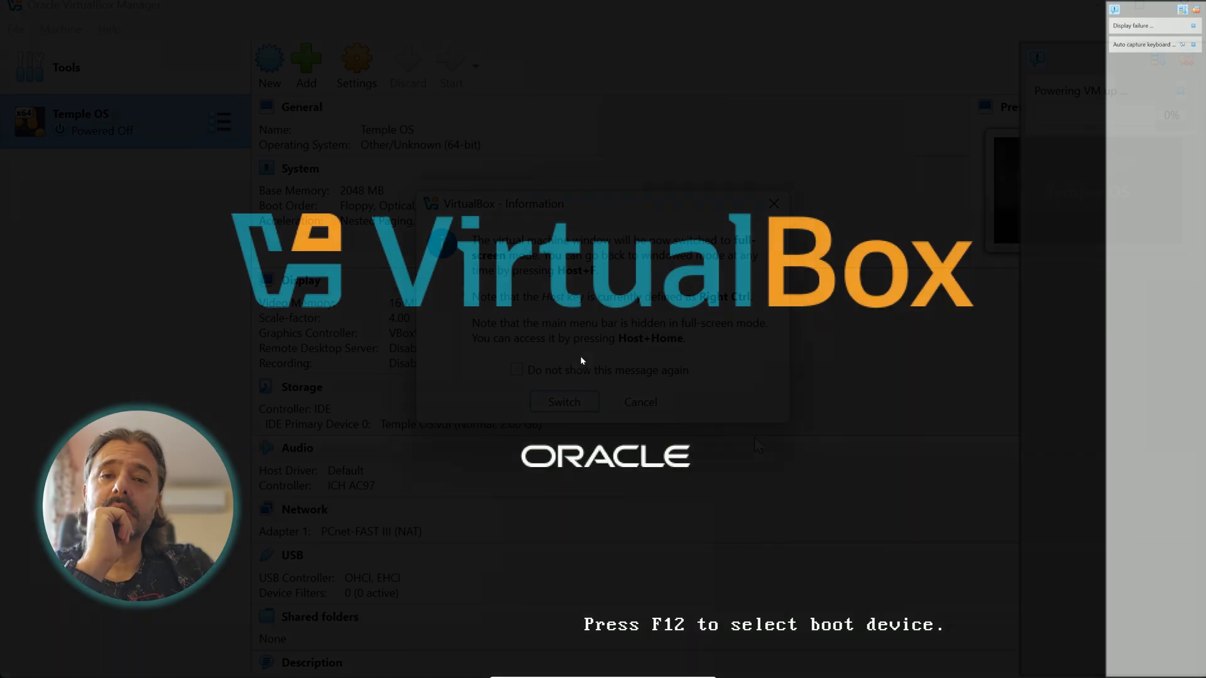
click(563, 401)
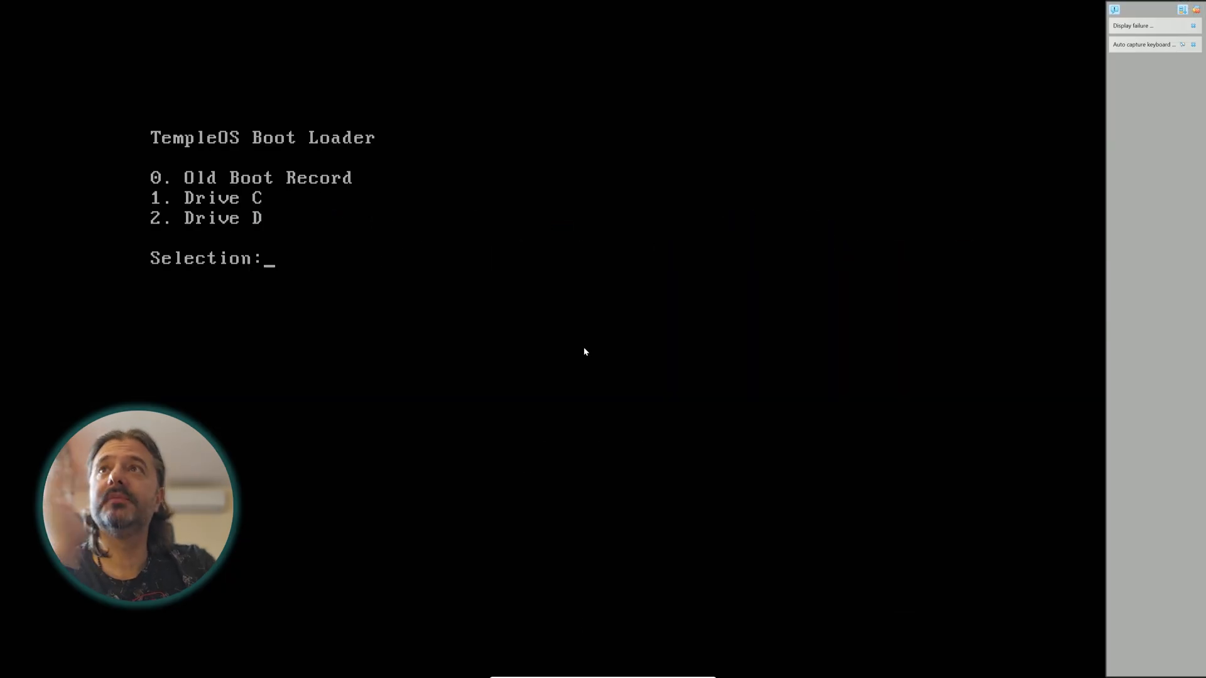
mouse_move(589, 354)
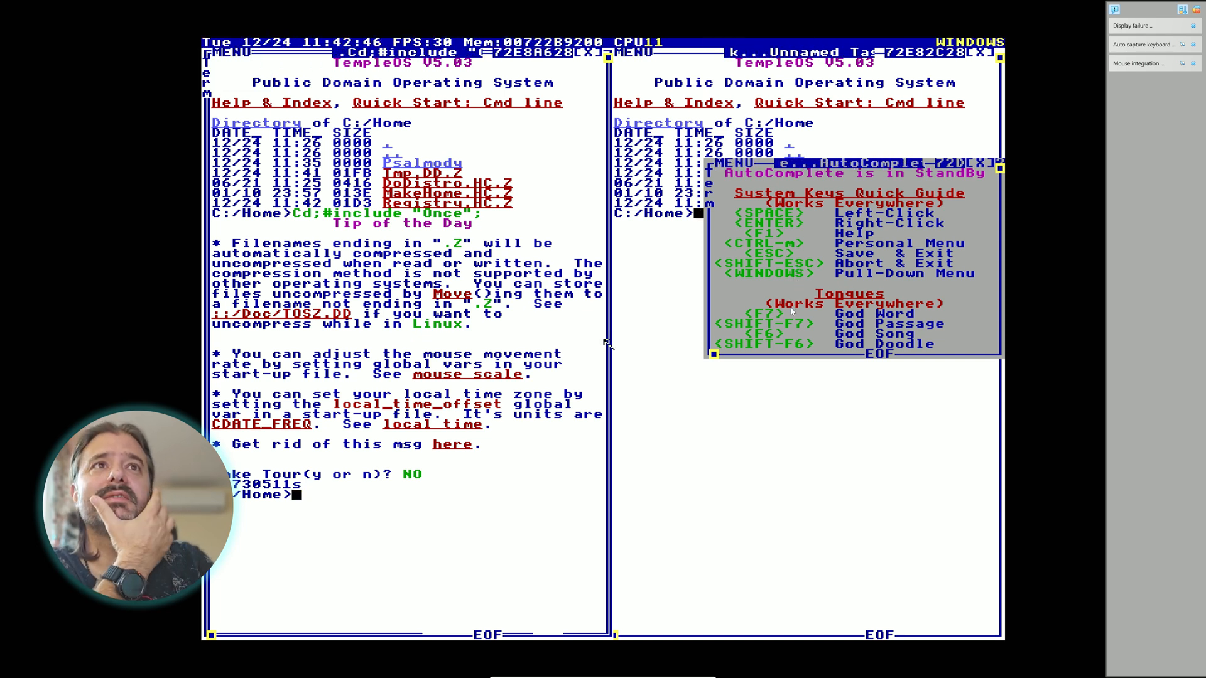
mouse_move(746, 345)
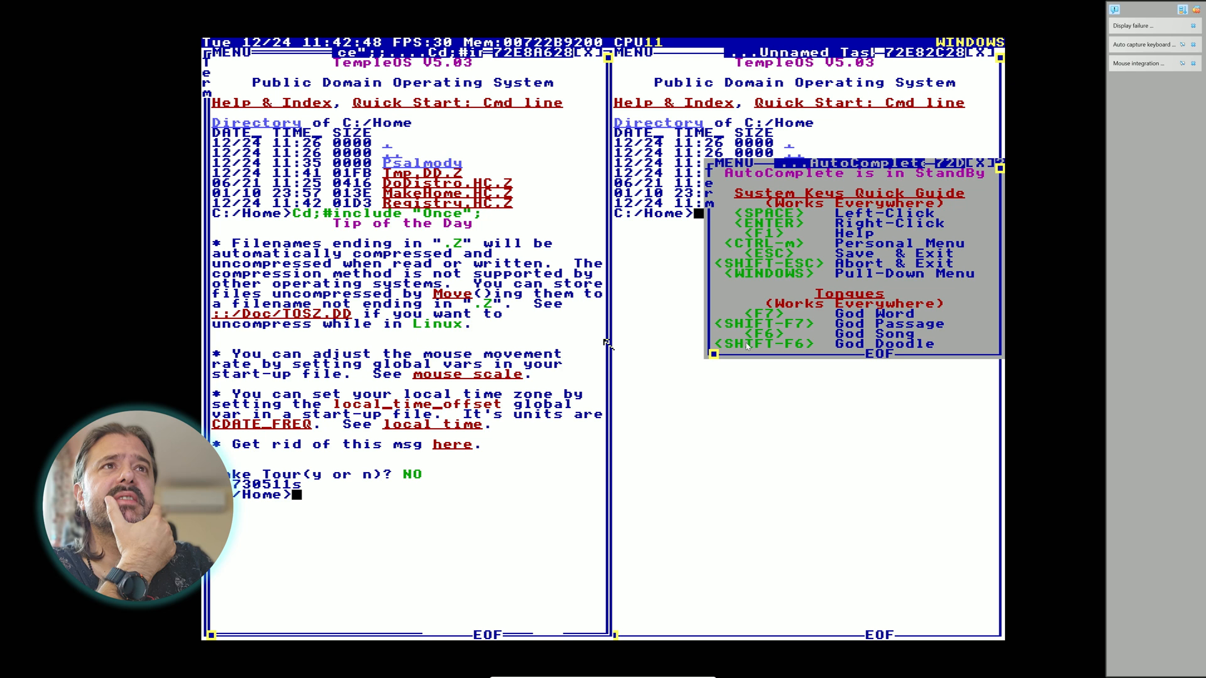
Insert God words 'unstayed' and 'plunged recommend calamities' at the TempleOS command line.
text(unstayed variable naked)
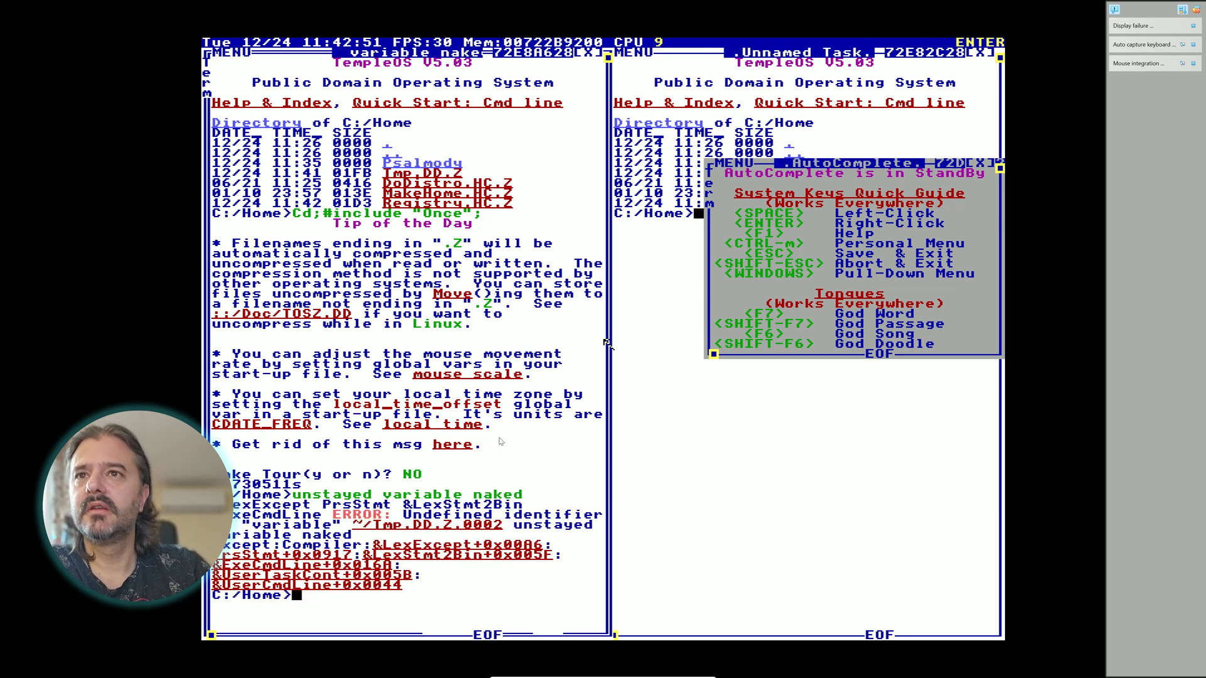
text(plunged recommend calamities)
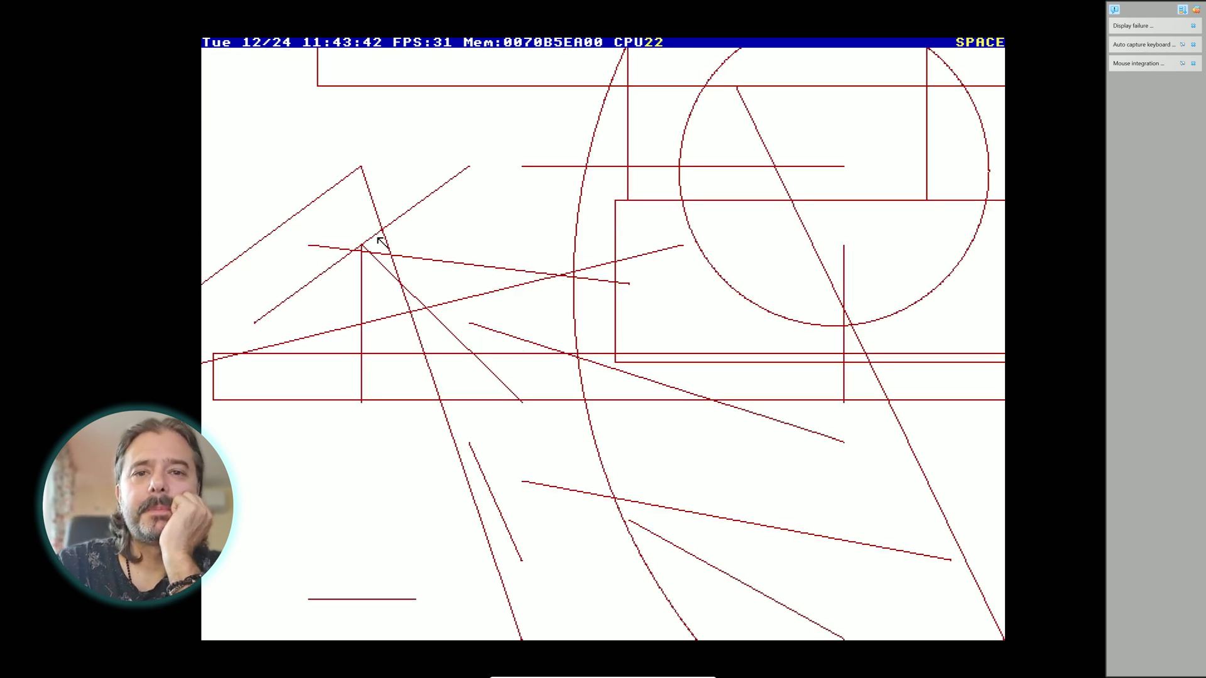
Close the line-drawing demo and dismiss the shooting game's scoring screen.
key(space)
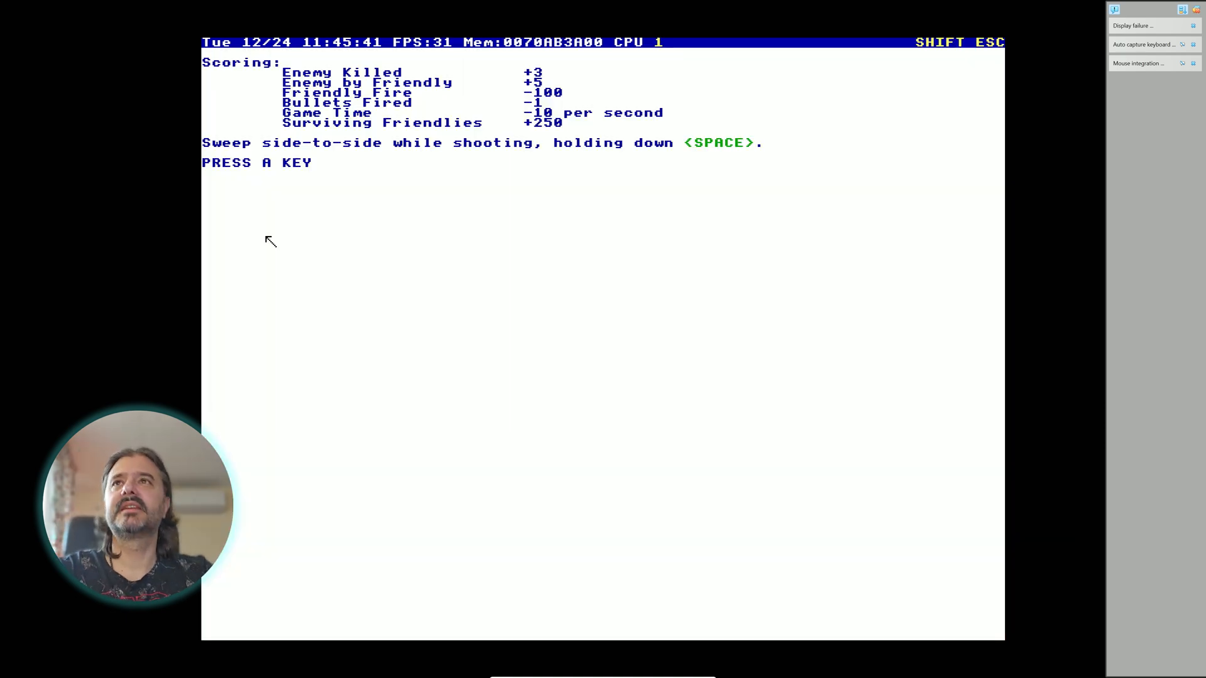
key(space)
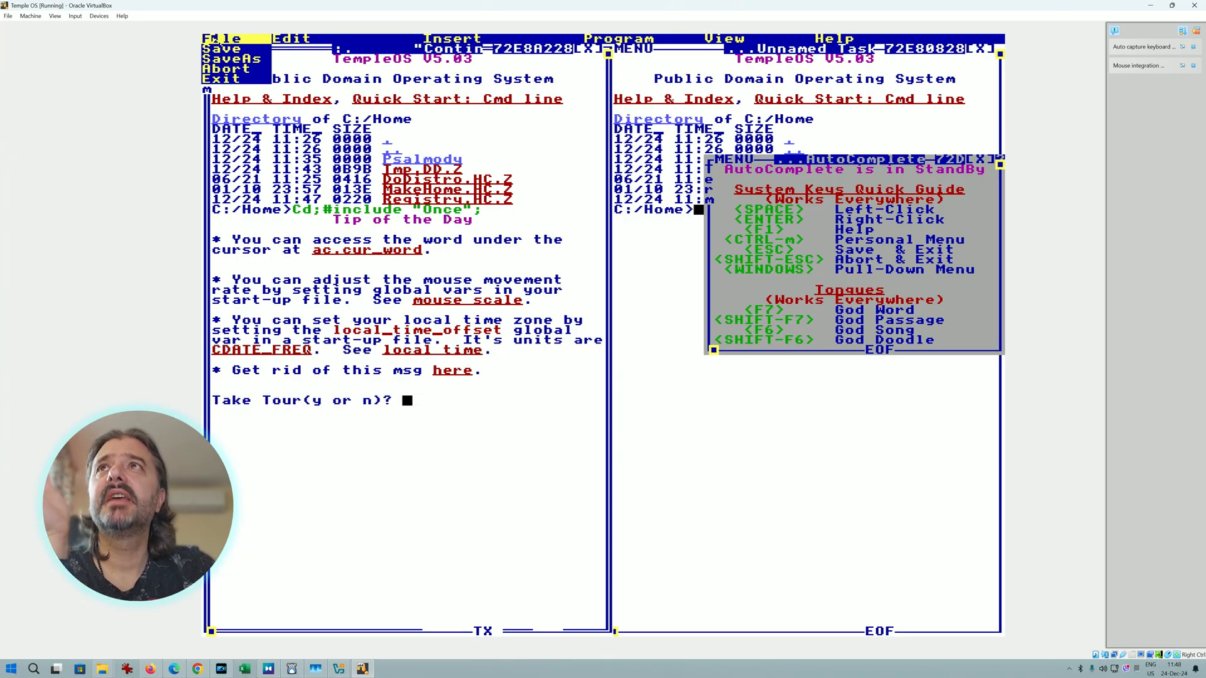
Close the pull-down menu and return focus to the TempleOS window.
click(290, 38)
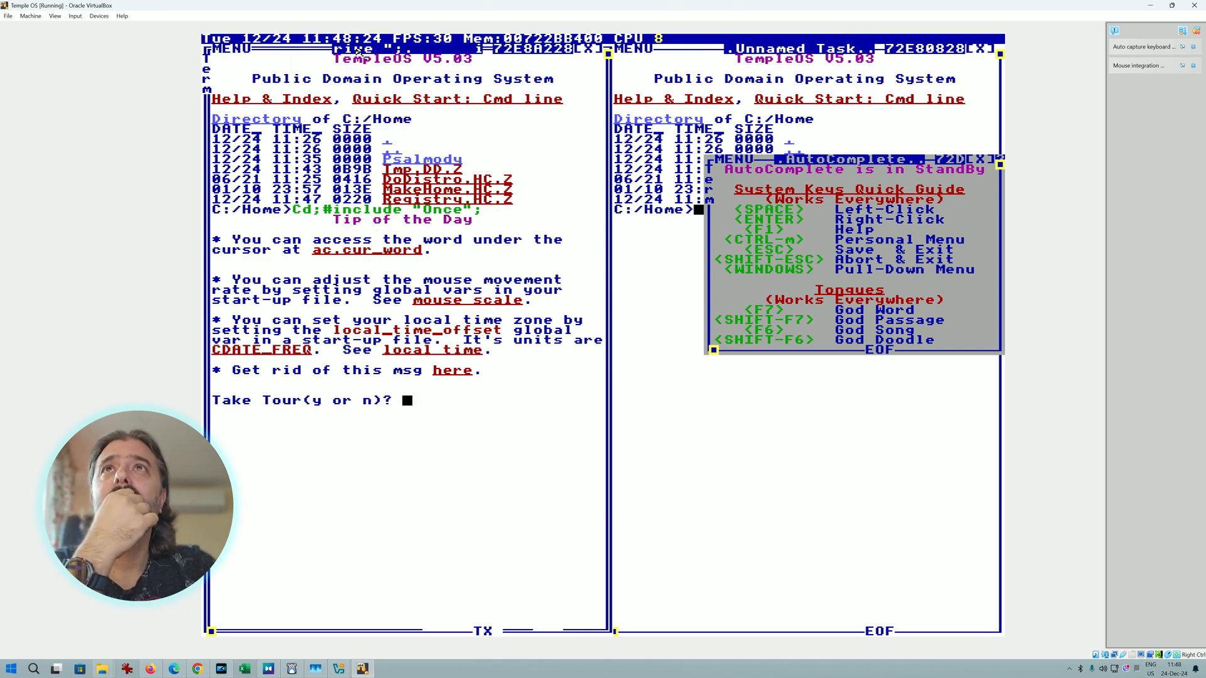
click(453, 39)
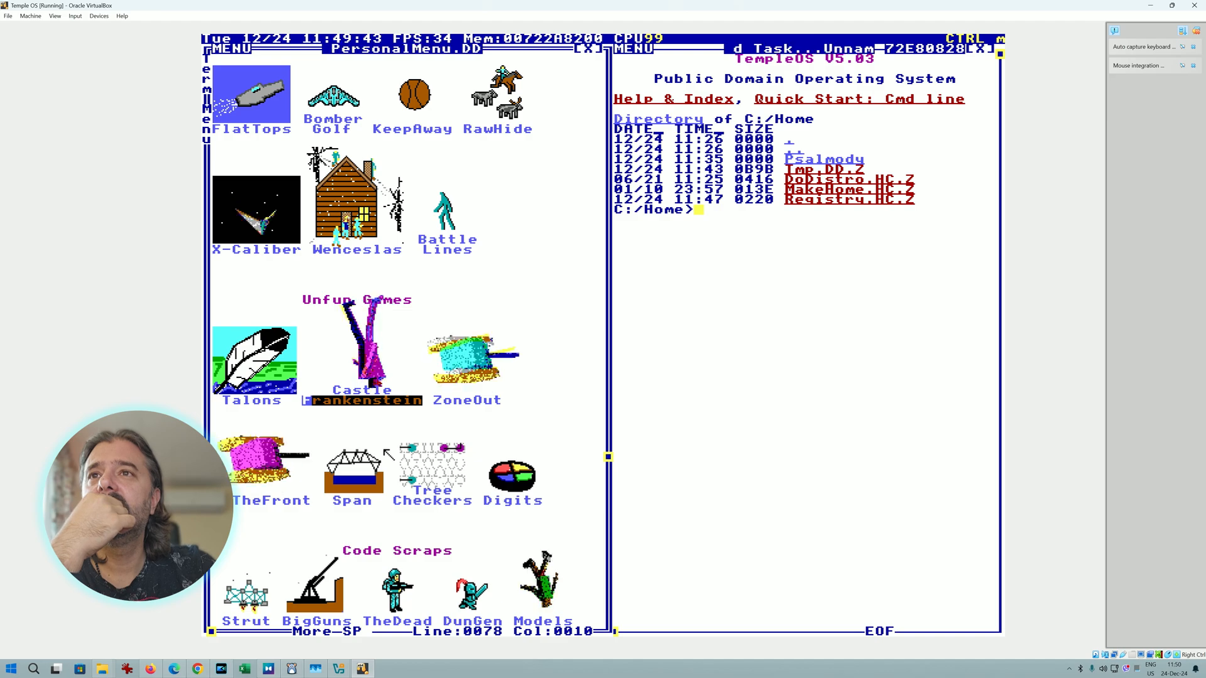
Scroll down the personal menu to reach the game icons.
scroll(down, 3)
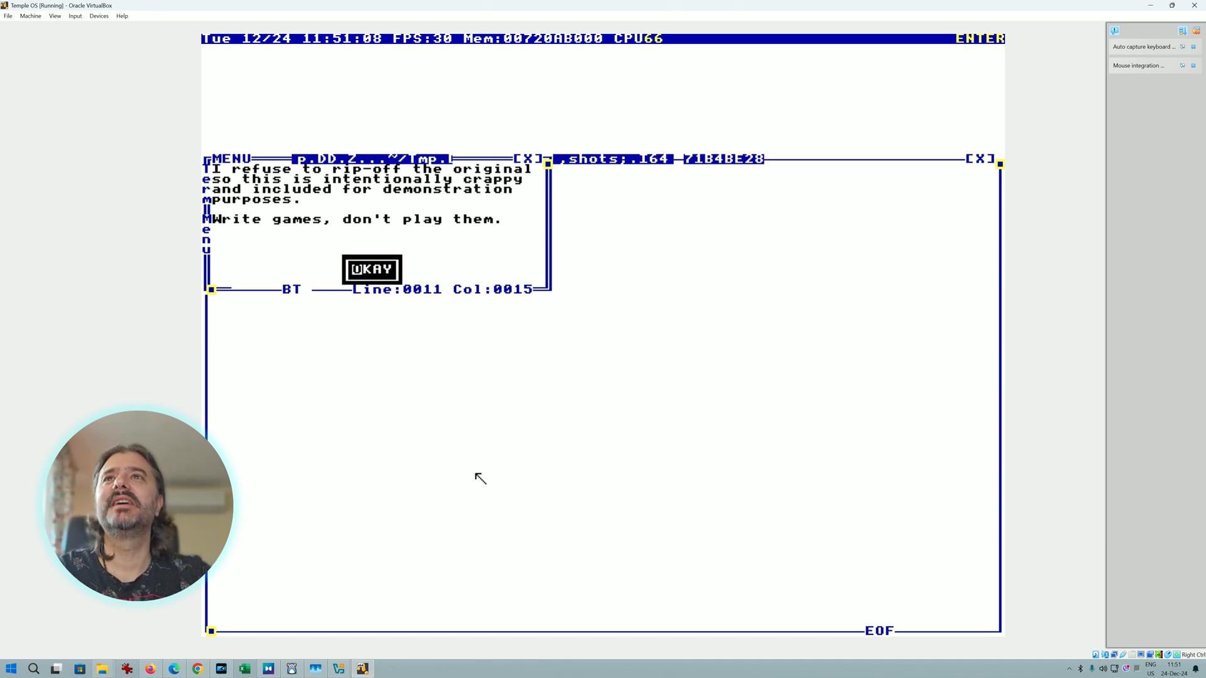
Dismiss the game notice and steer the tank across the desert.
click(372, 269)
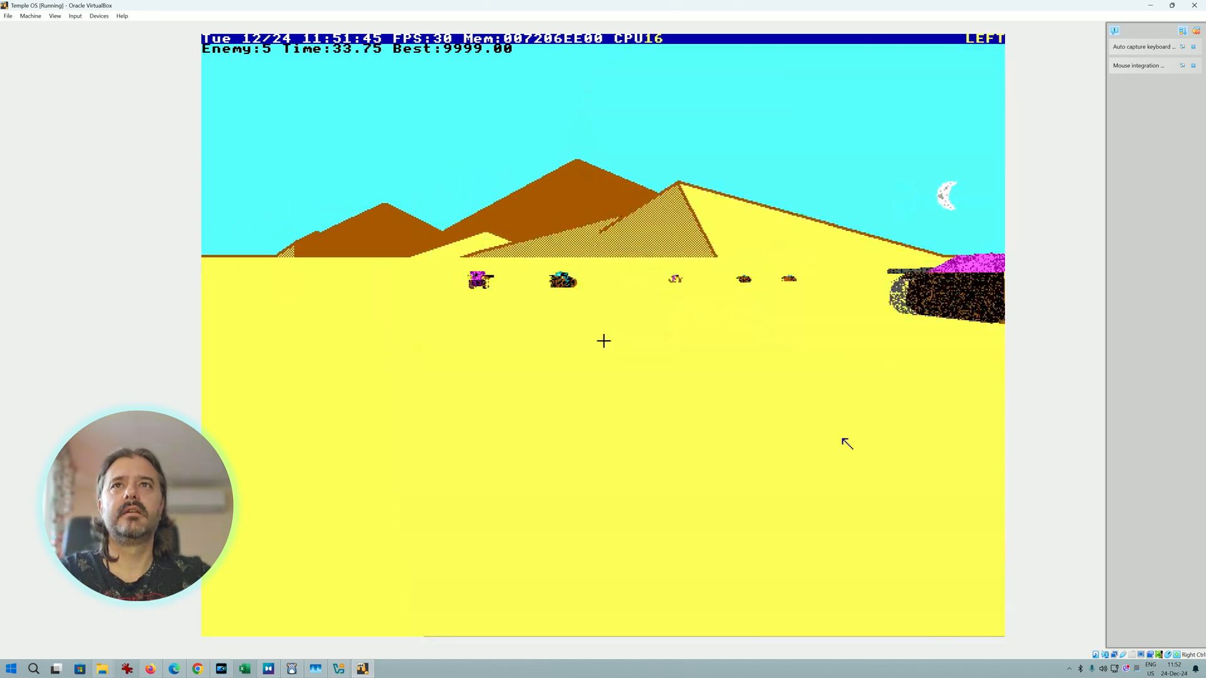
key(space)
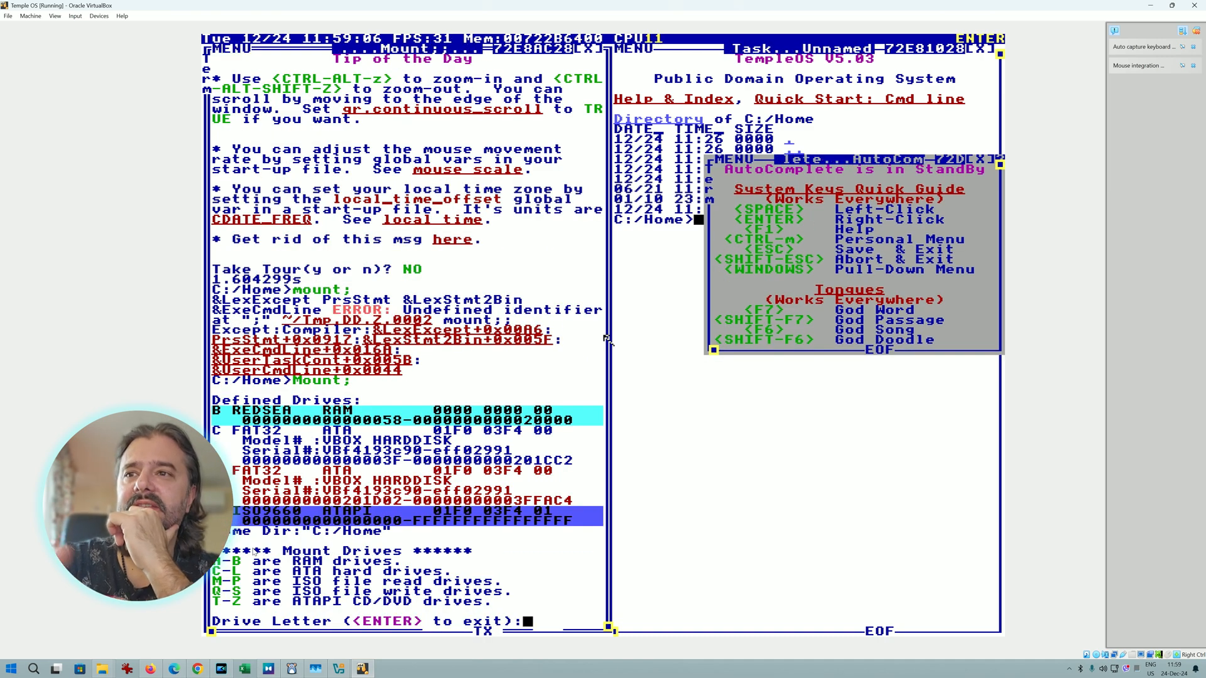
Answer the Mount prompt with drive letter T.
text(T:/>Cd("T:/Sup1Games");Dir;)
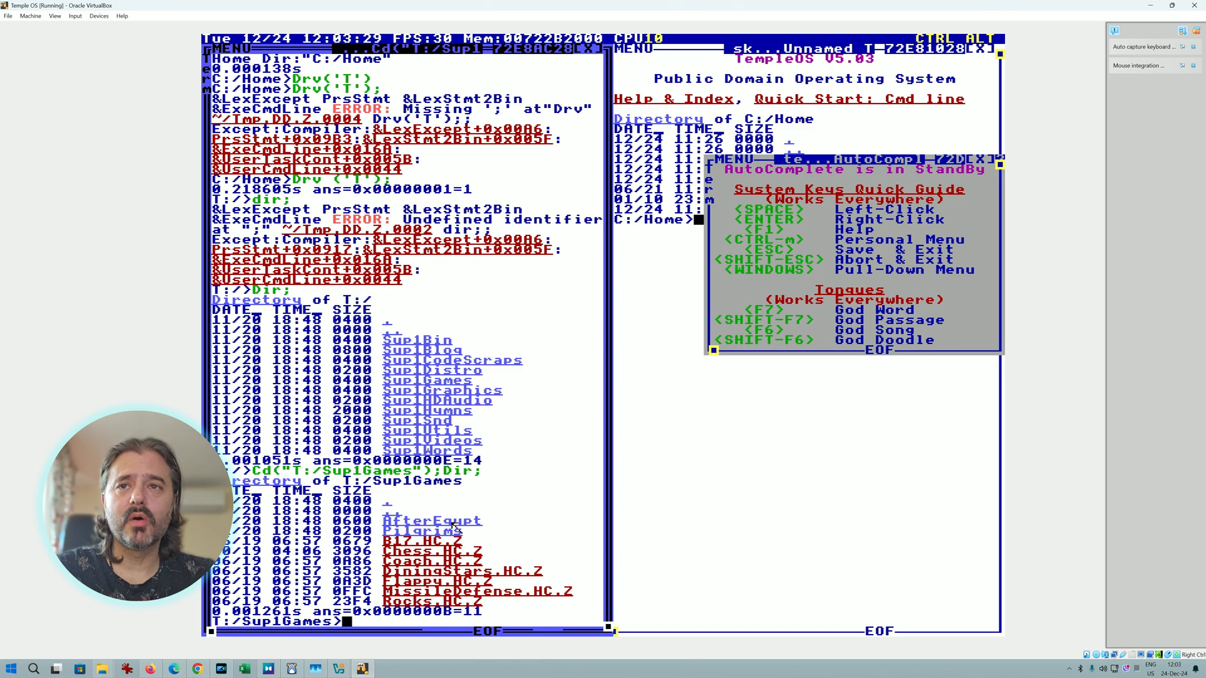
Switch to T:/Sup1Games/AfterEgypt, list it, and run #include "Run".
text(Cd("T:/Sup1Games/AfterEgypt");Dir;)
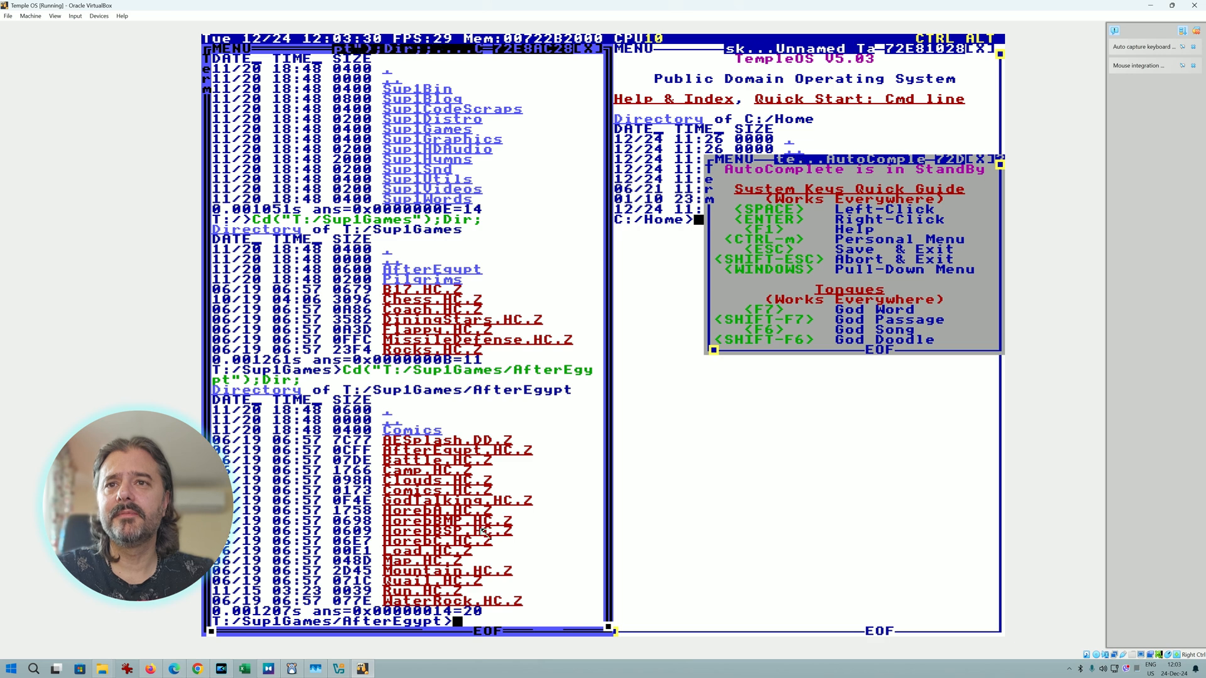
text(#include "Run")
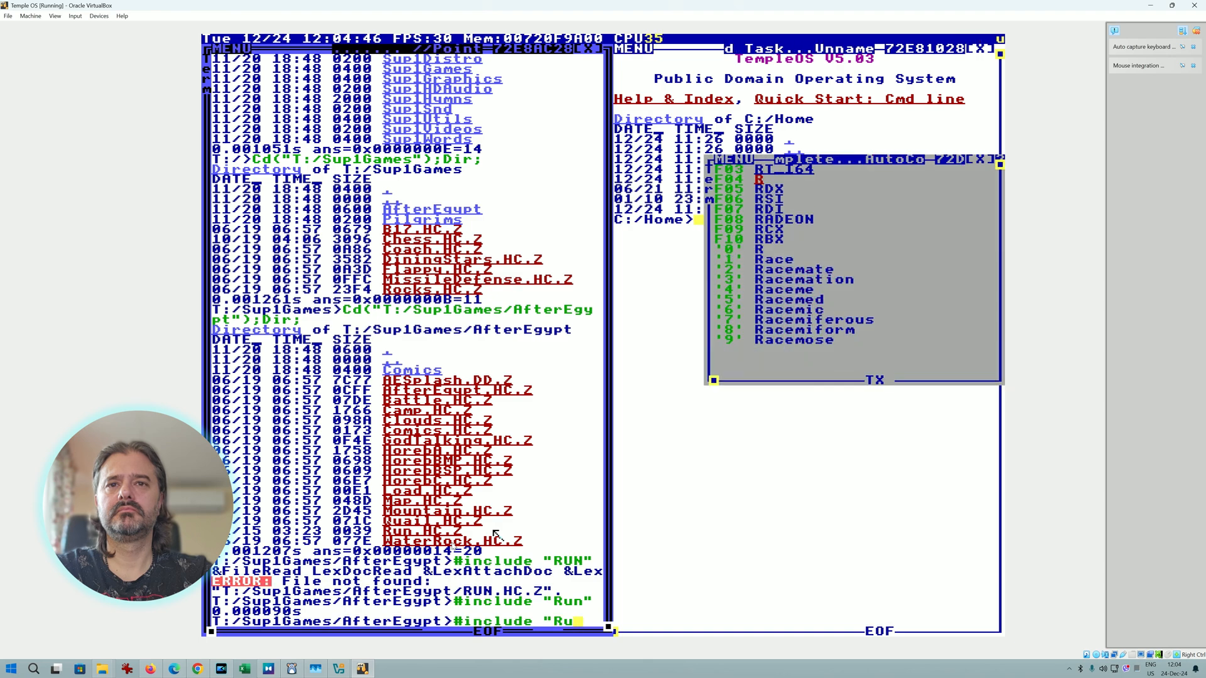
key(enter)
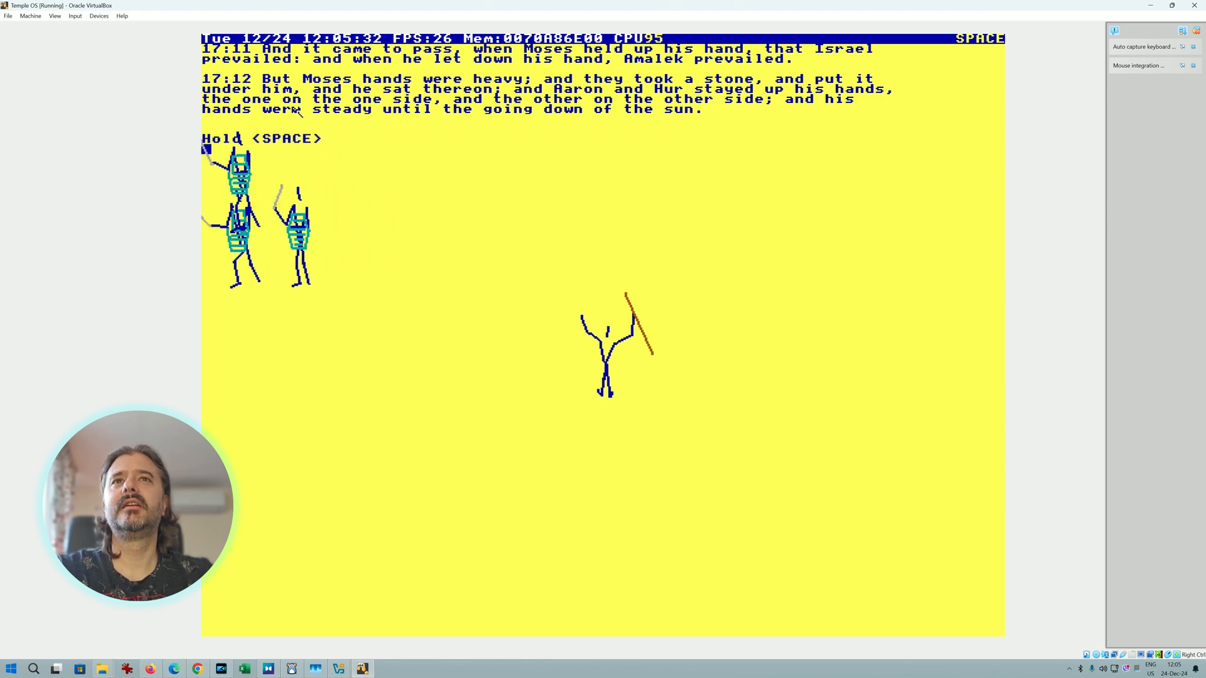
Keep Moses' hands raised, then generate five random God Says words.
key(space)
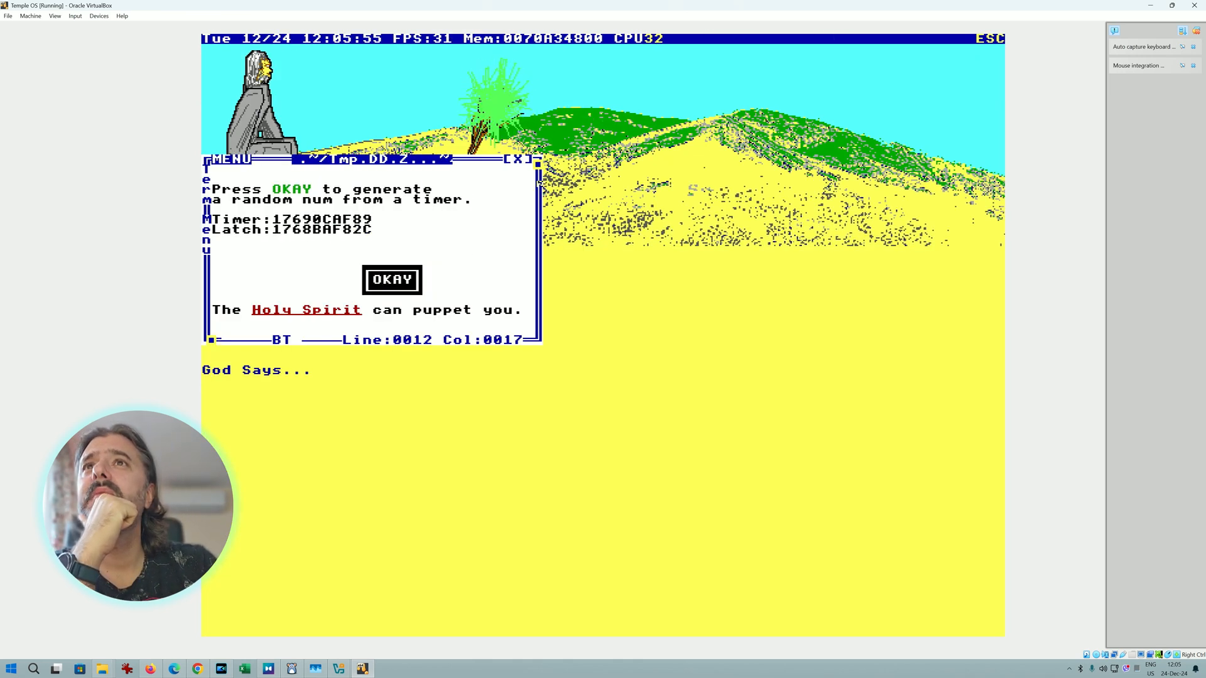
click(391, 278)
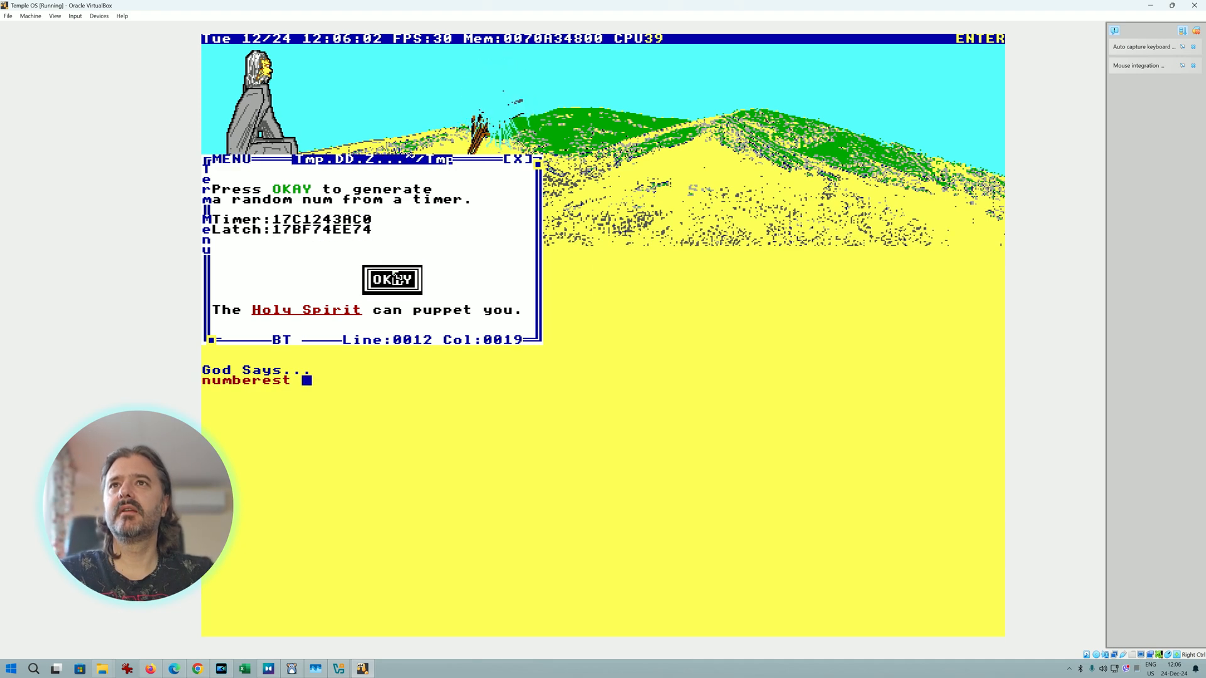
click(391, 279)
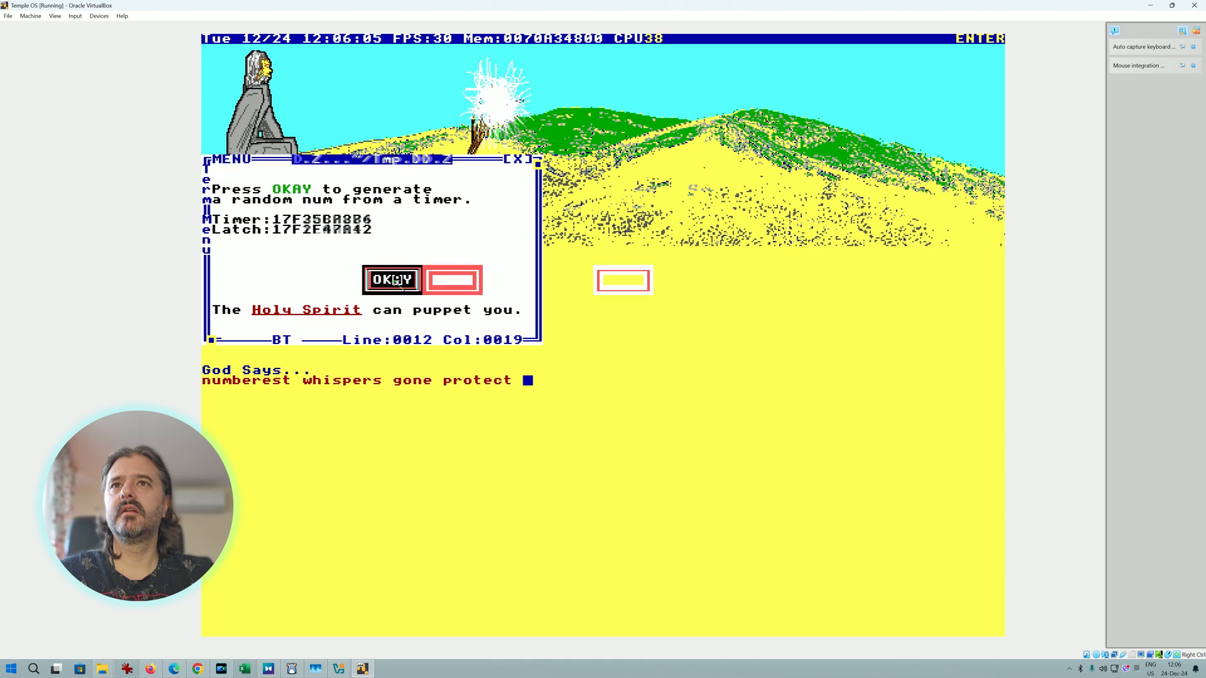
click(391, 278)
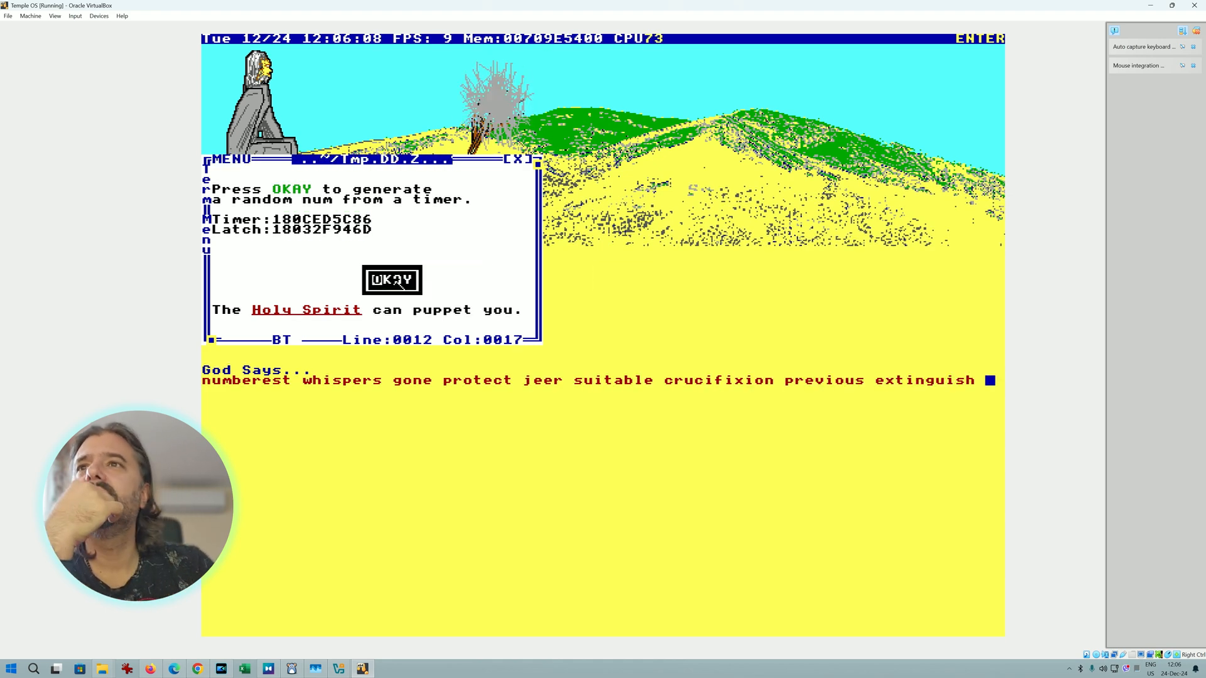
click(391, 279)
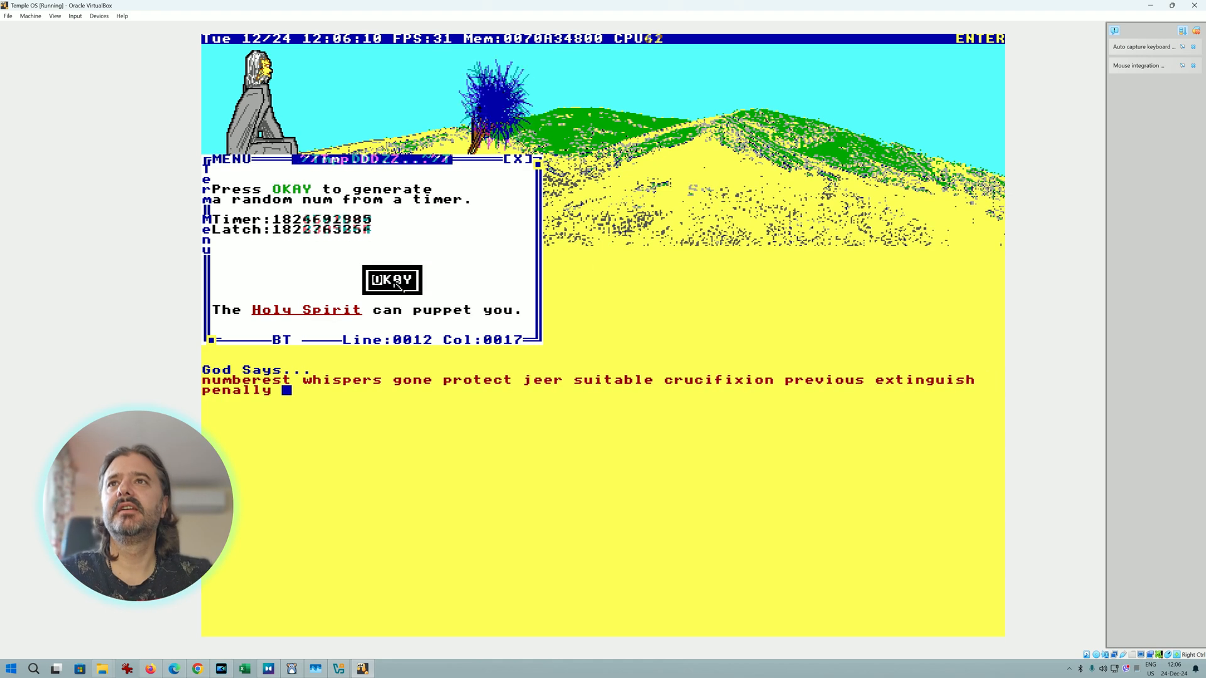
click(391, 279)
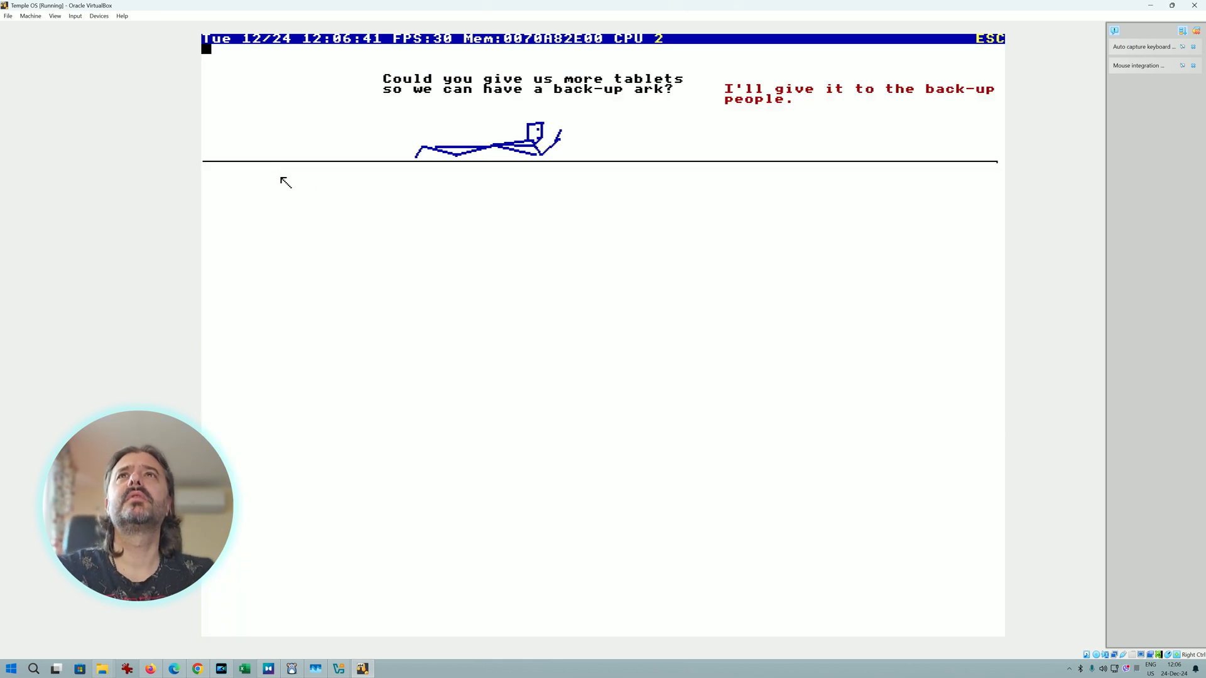